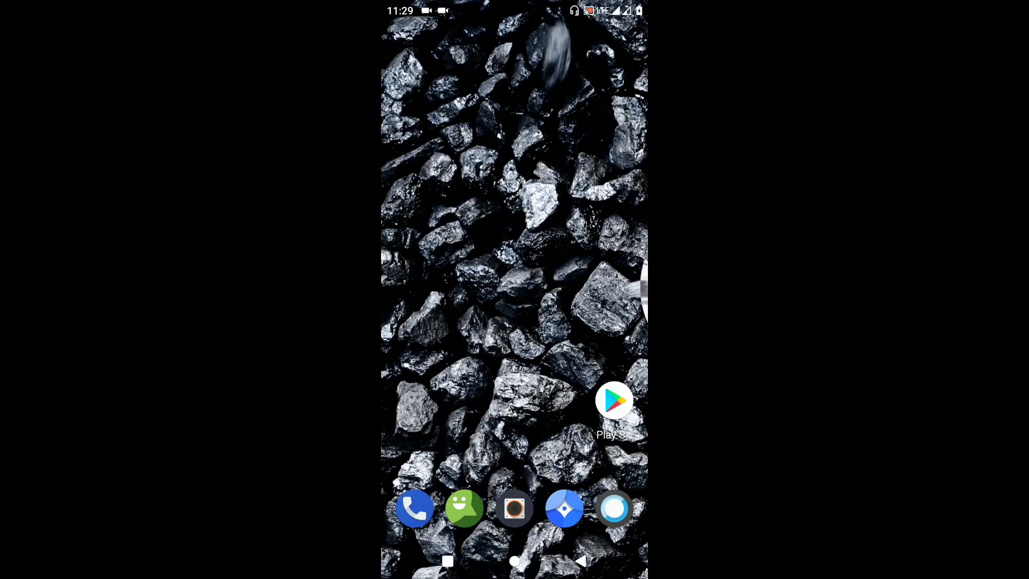
Step: Pull down Quick Settings from the home screen to show its tiles and brightness slider
scroll(up, 3)
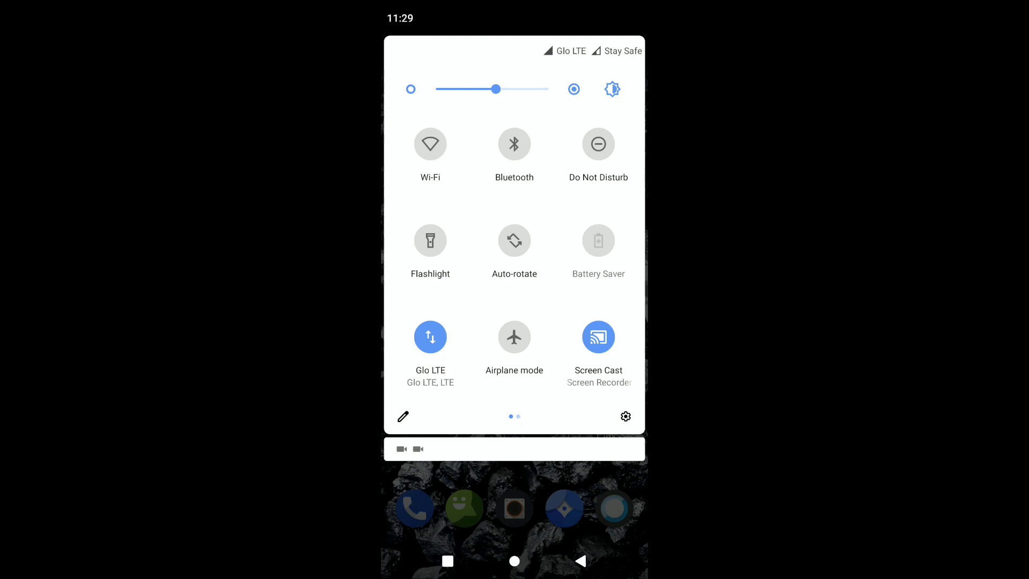
Step: View the Android version page showing CarbonROM 8.0 on Android 10, then return home
click(623, 416)
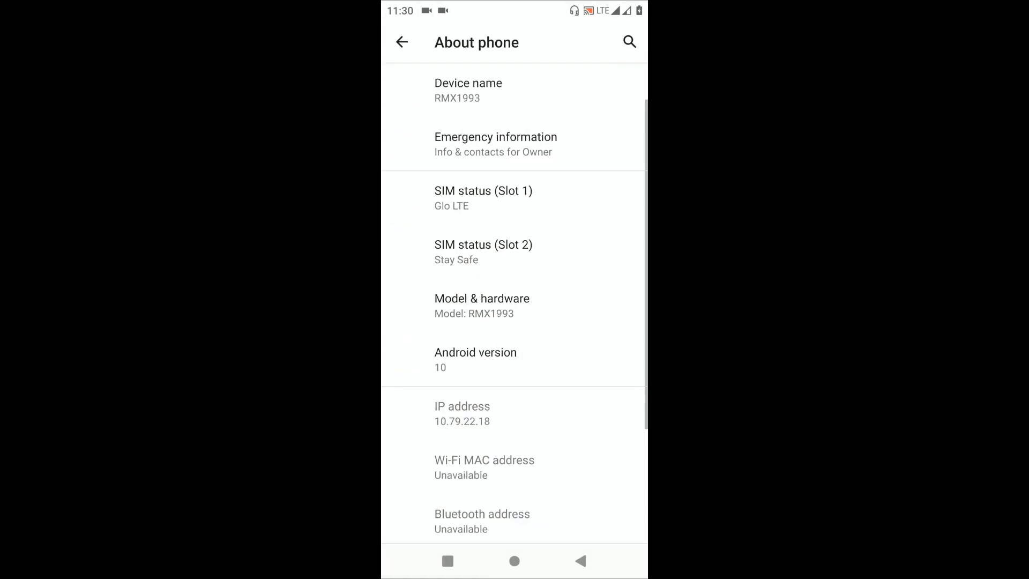
click(476, 359)
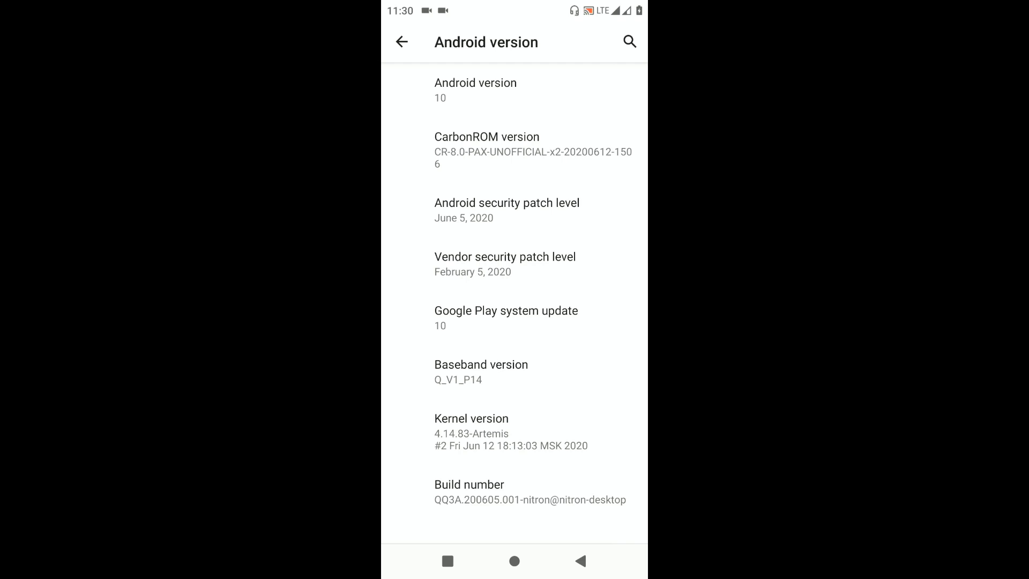
click(526, 263)
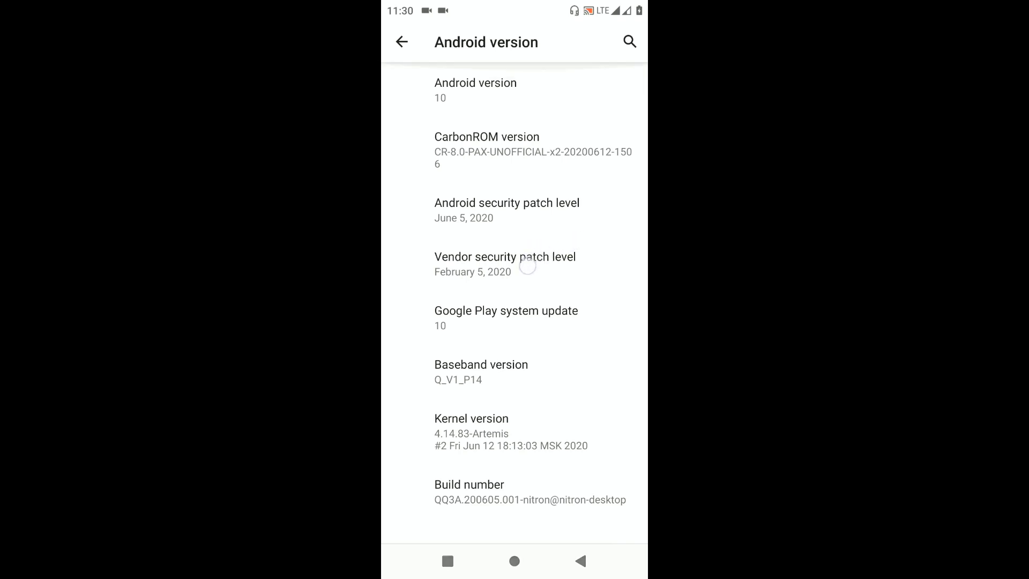
click(401, 42)
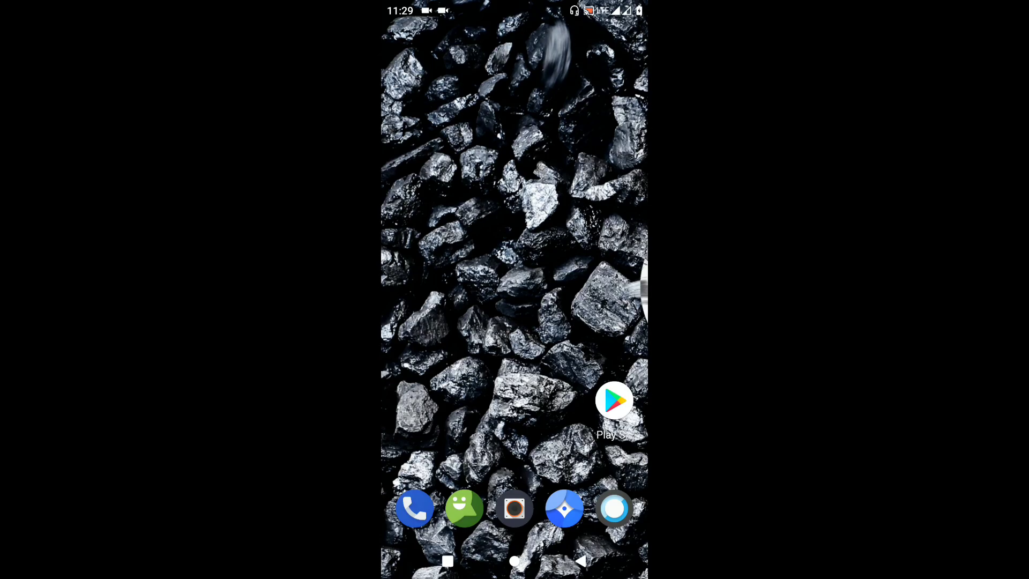
Step: Enter Carbon Fibers from Settings to reach its System, Status bar and Privacy sections
scroll(up, 3)
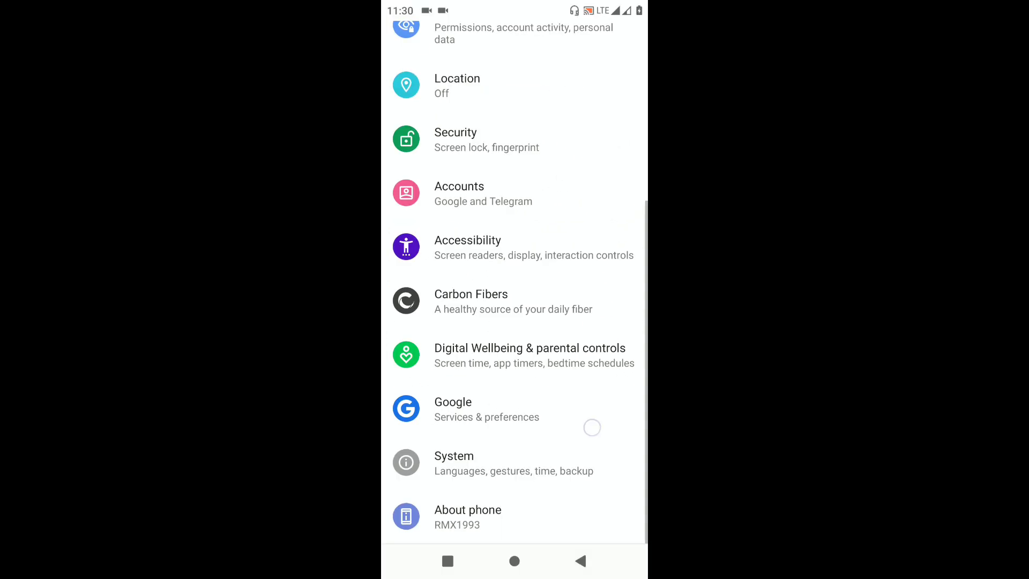
click(471, 301)
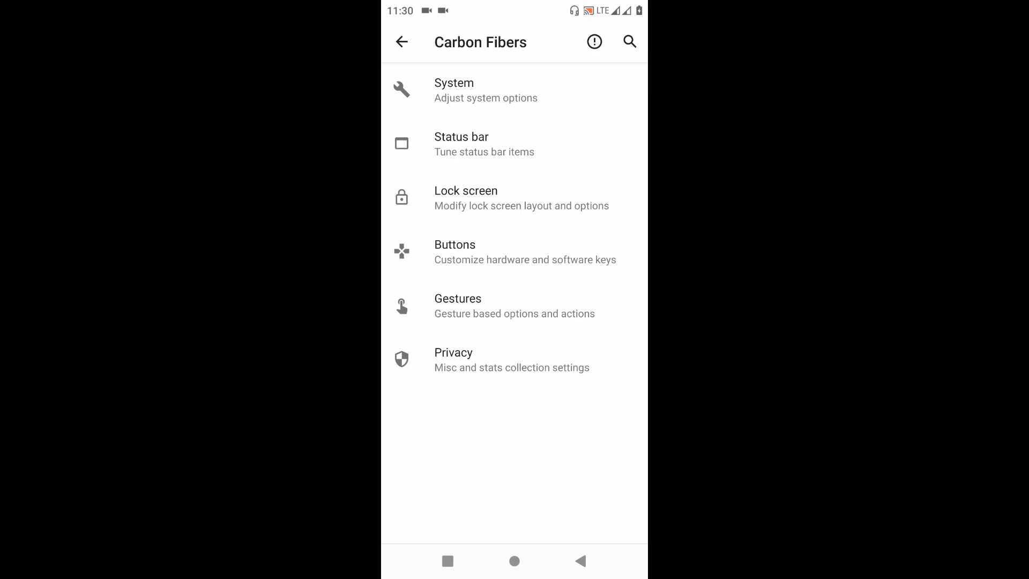
click(454, 90)
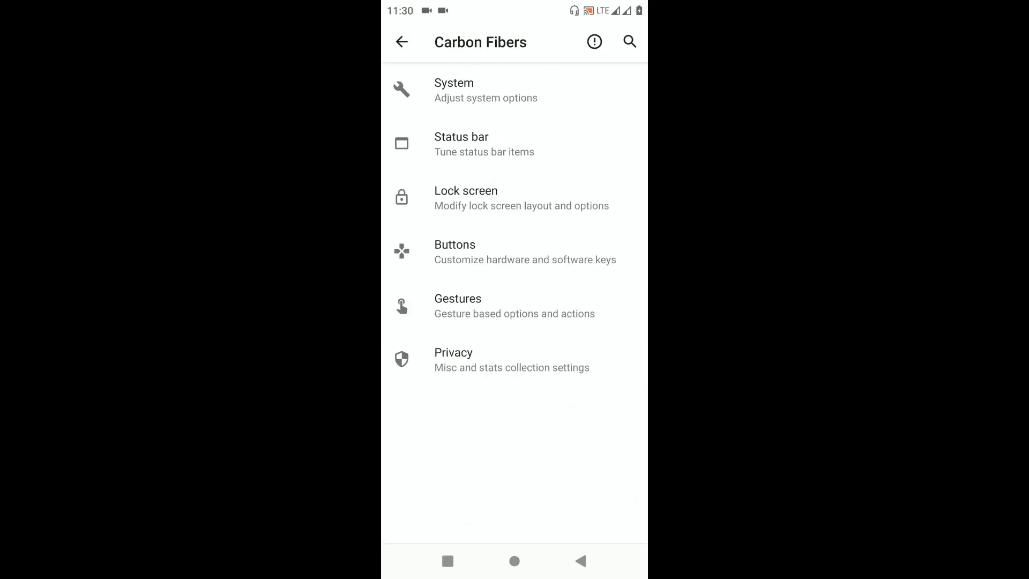
Step: Set the battery icon to Circle (Dotted) with the percentage shown inside
click(461, 143)
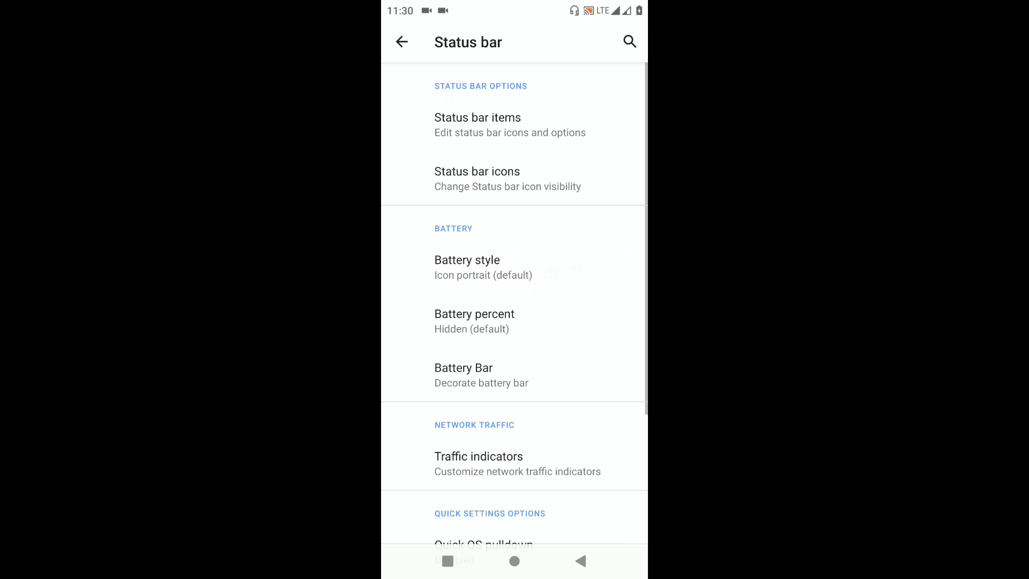
click(477, 179)
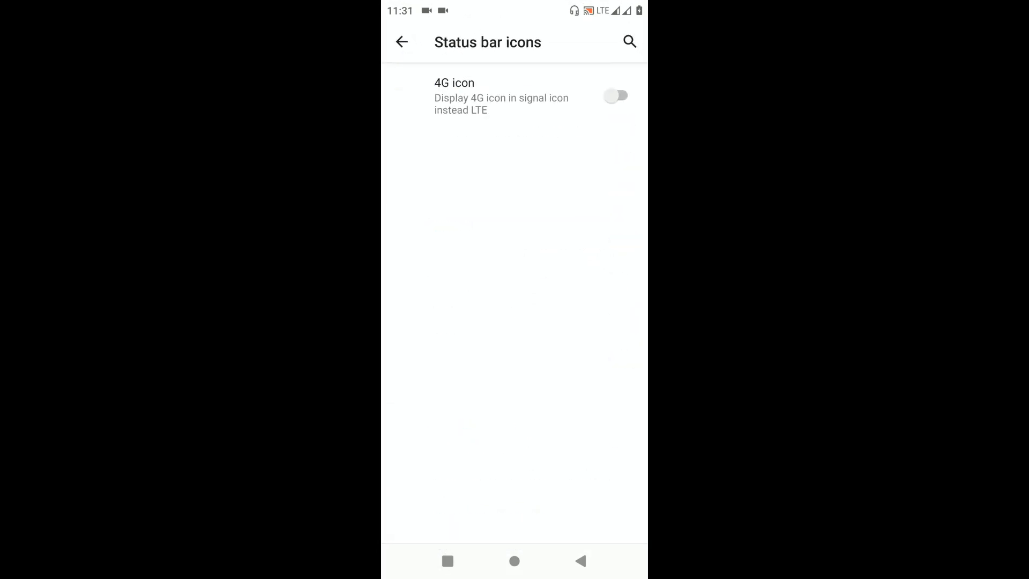
click(401, 42)
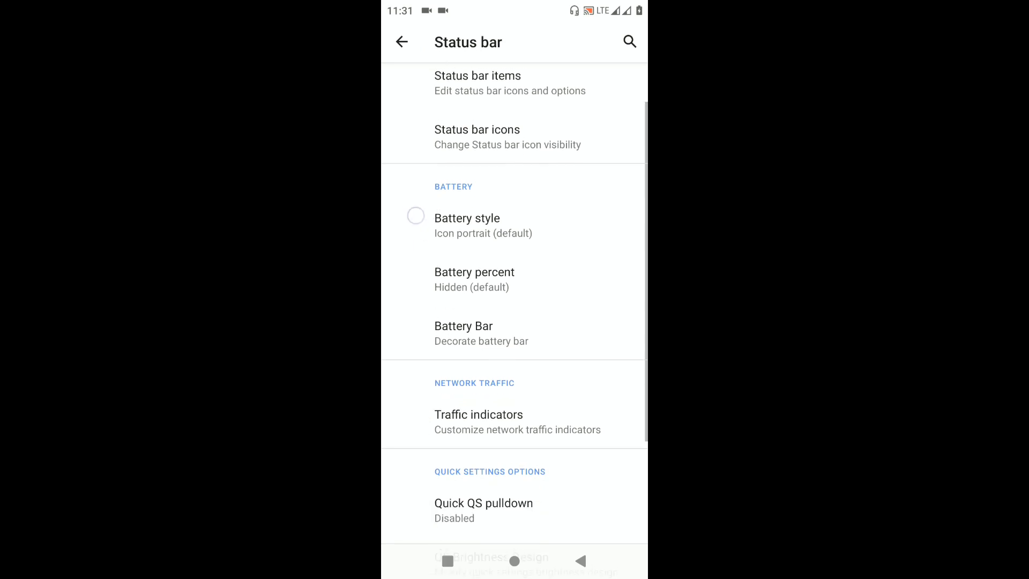
click(467, 225)
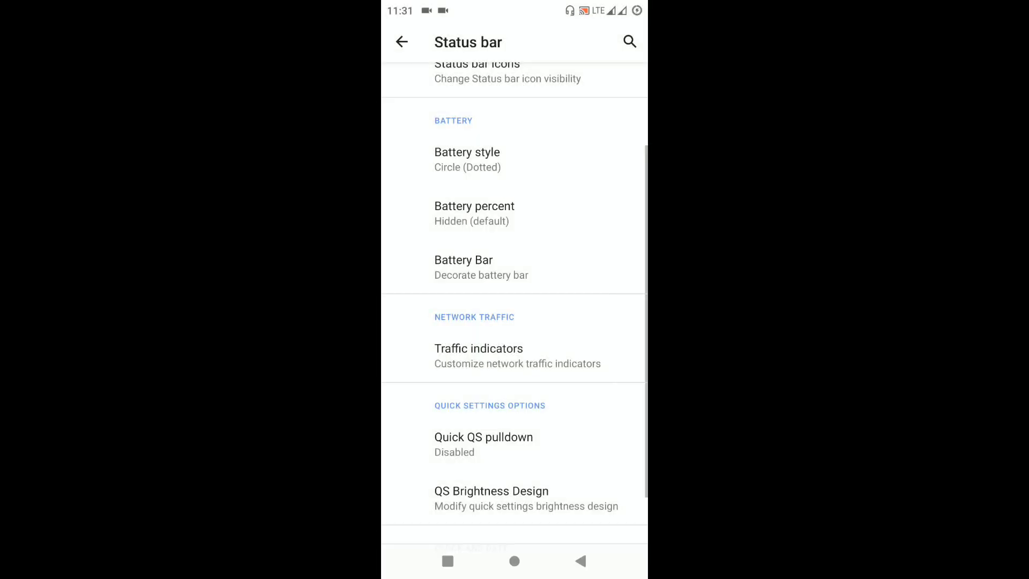
click(474, 212)
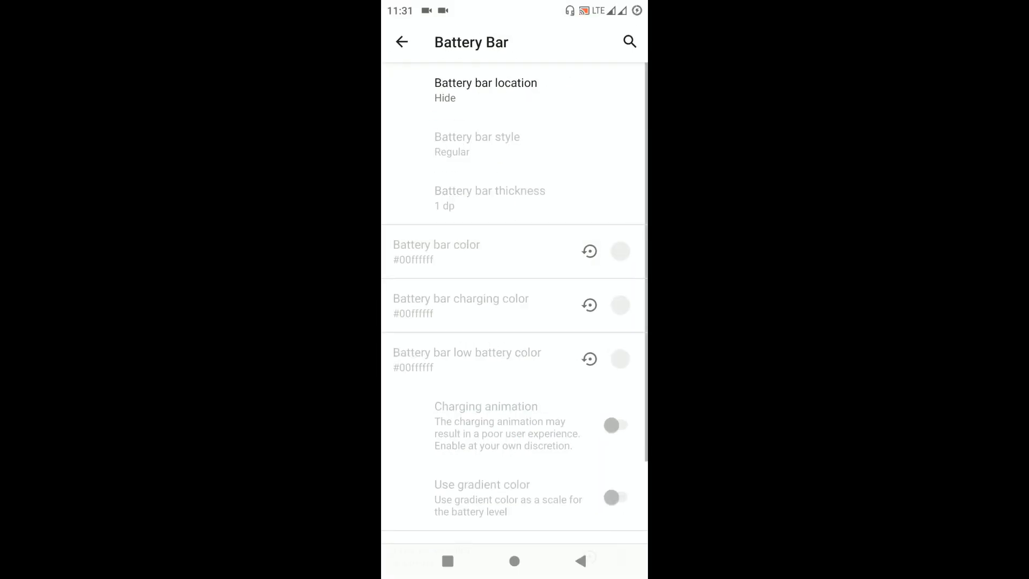
click(401, 41)
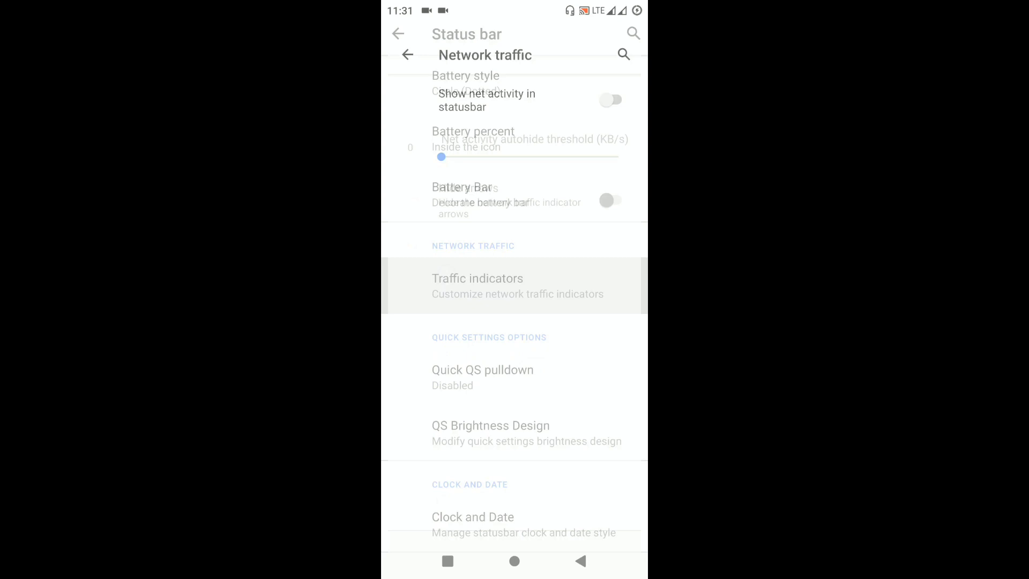
Step: Enable Show net activity under Traffic indicators and return to Carbon Fibers
click(610, 101)
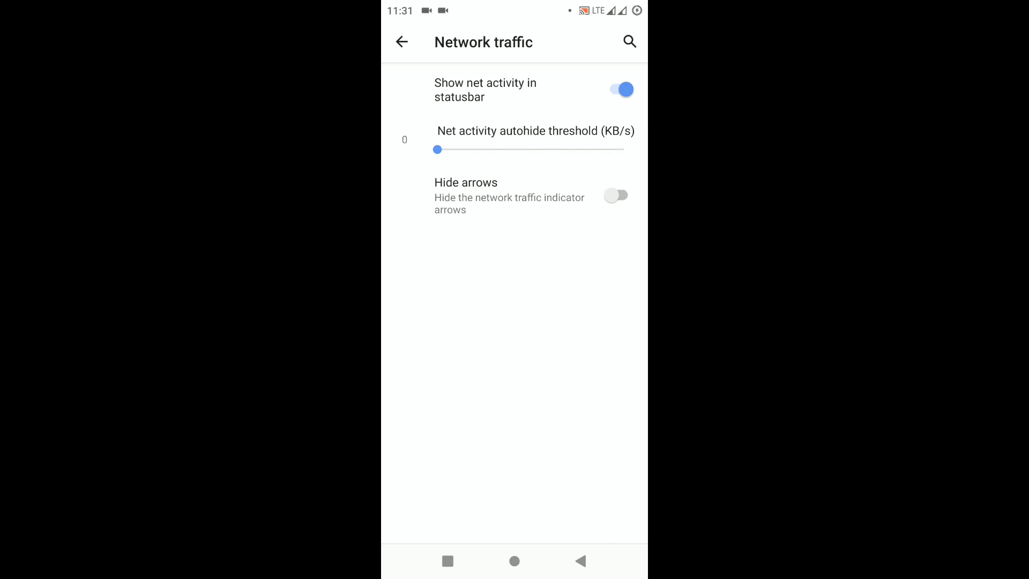
click(401, 42)
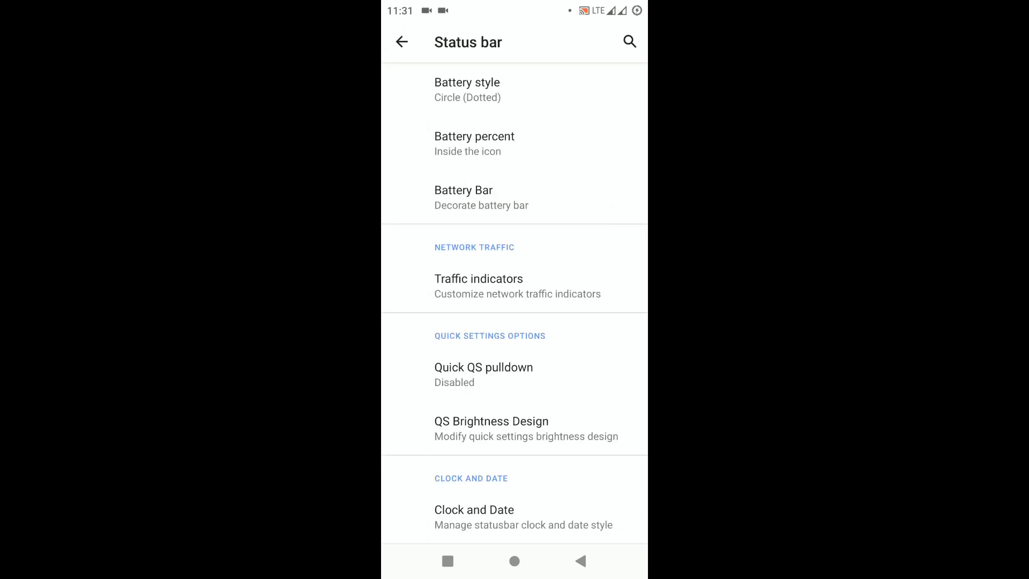
scroll(down, 3)
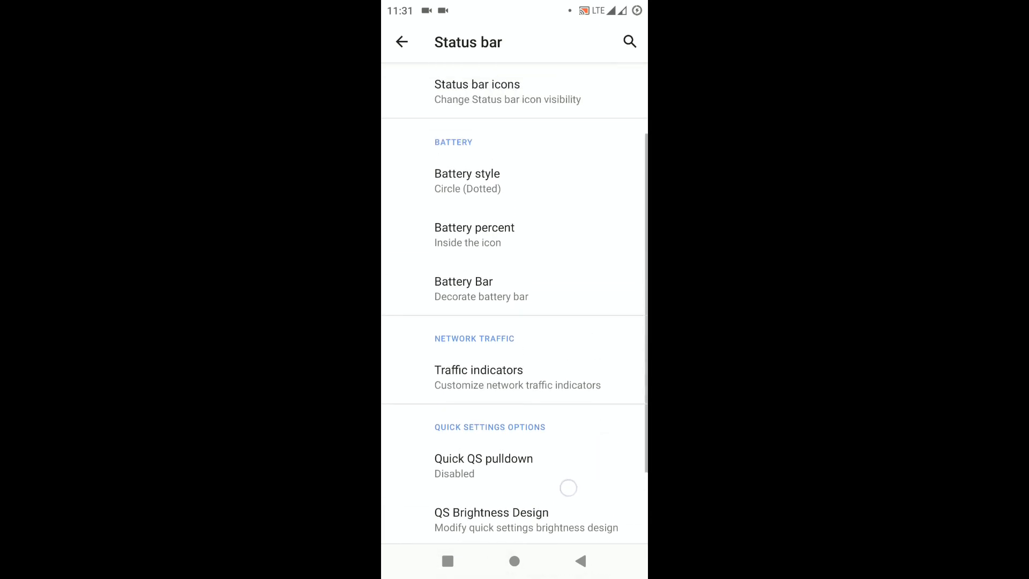
click(401, 41)
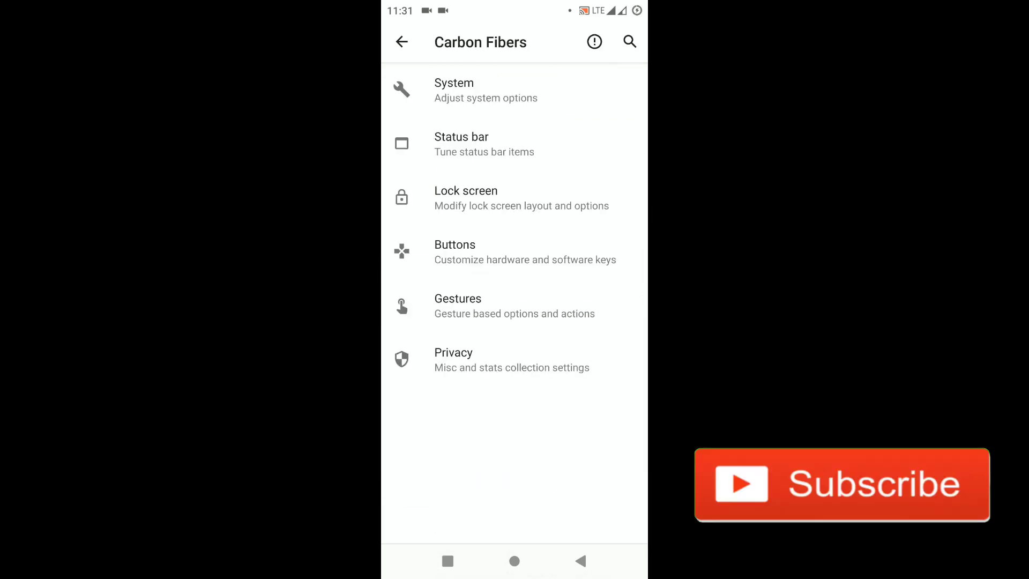
click(465, 197)
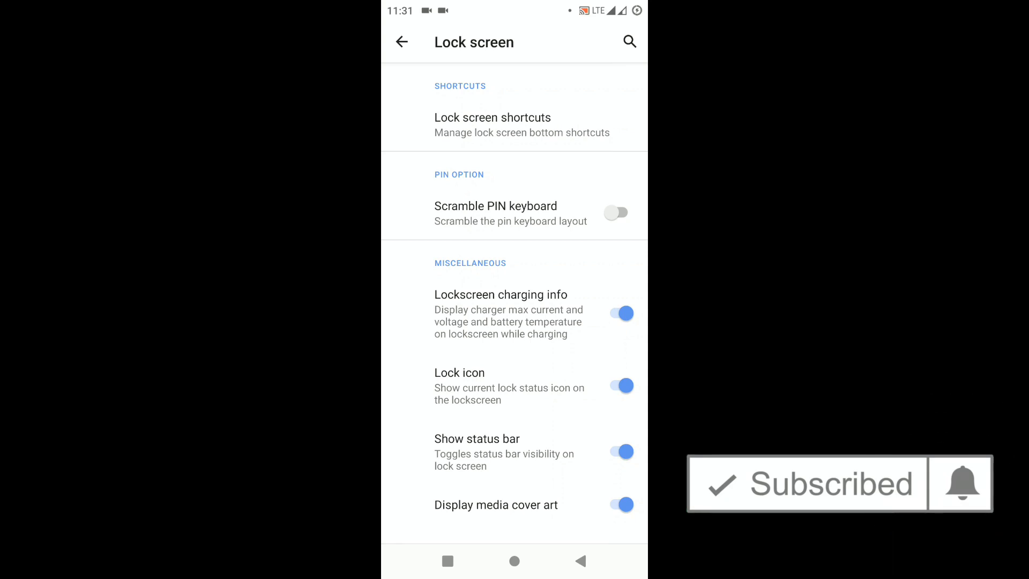
click(401, 41)
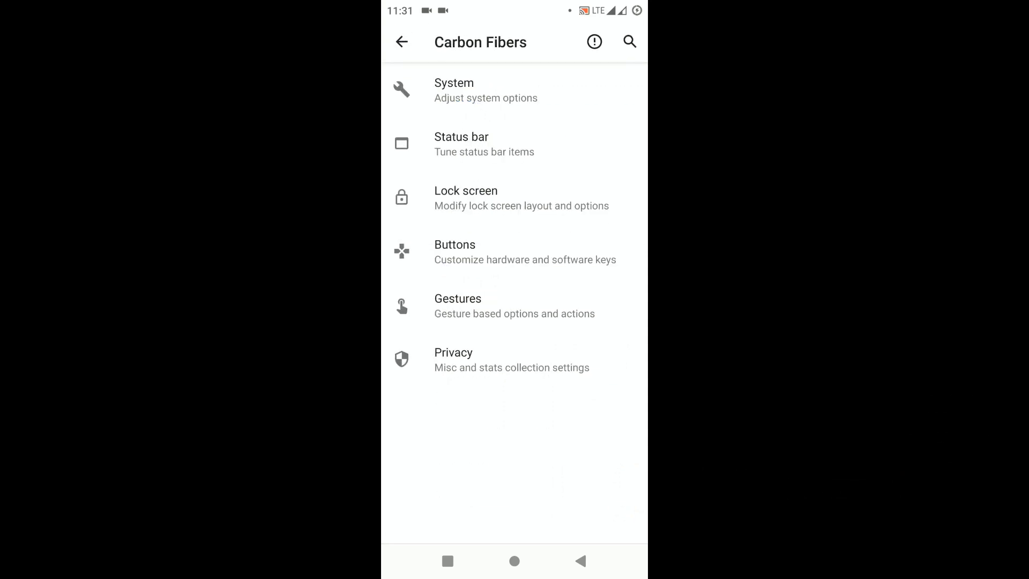
click(455, 252)
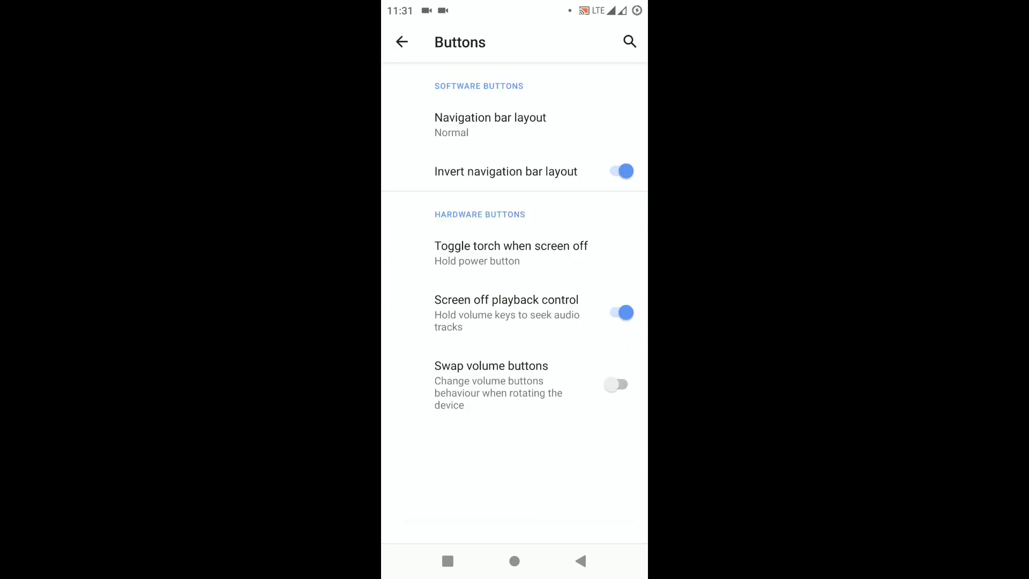
click(619, 172)
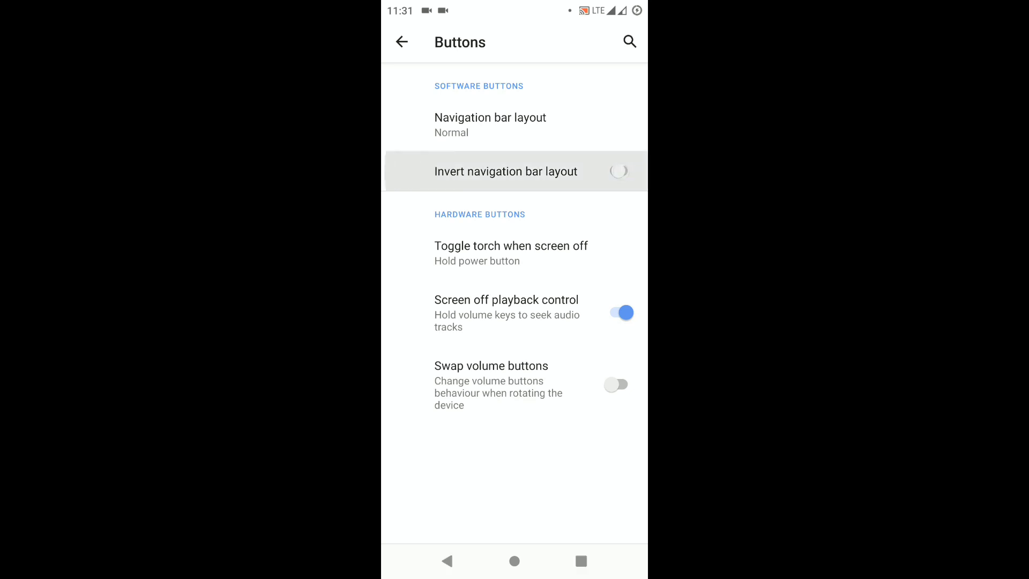
click(617, 170)
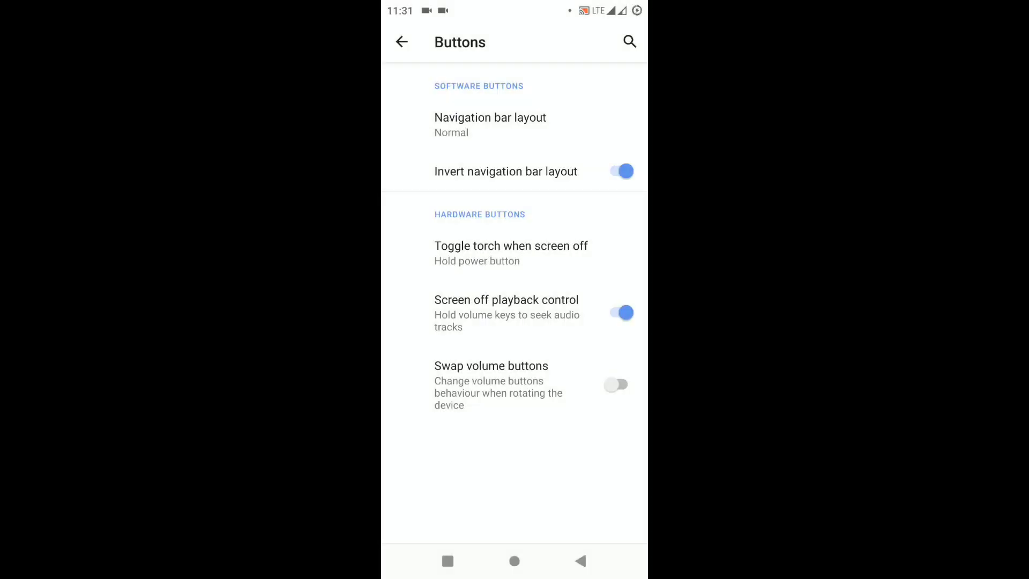
click(443, 245)
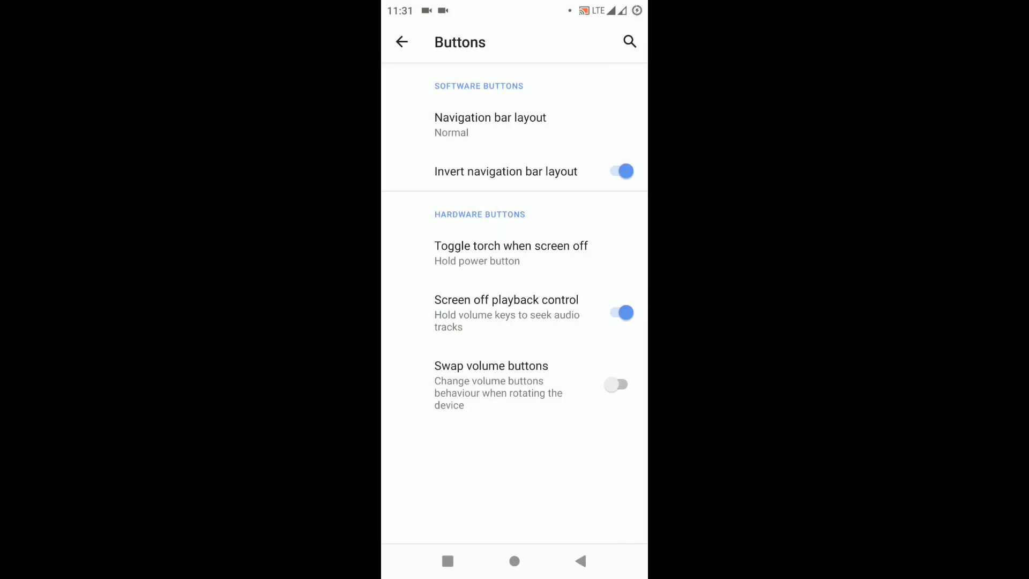
click(401, 42)
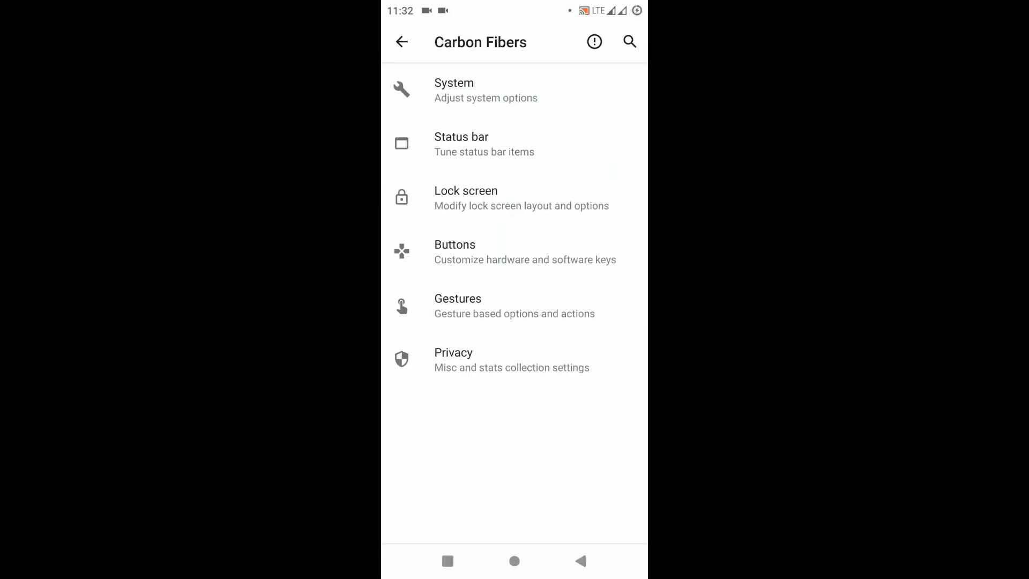
Step: Look through the Gestures and Privacy options, then back out toward the main Settings list
click(457, 305)
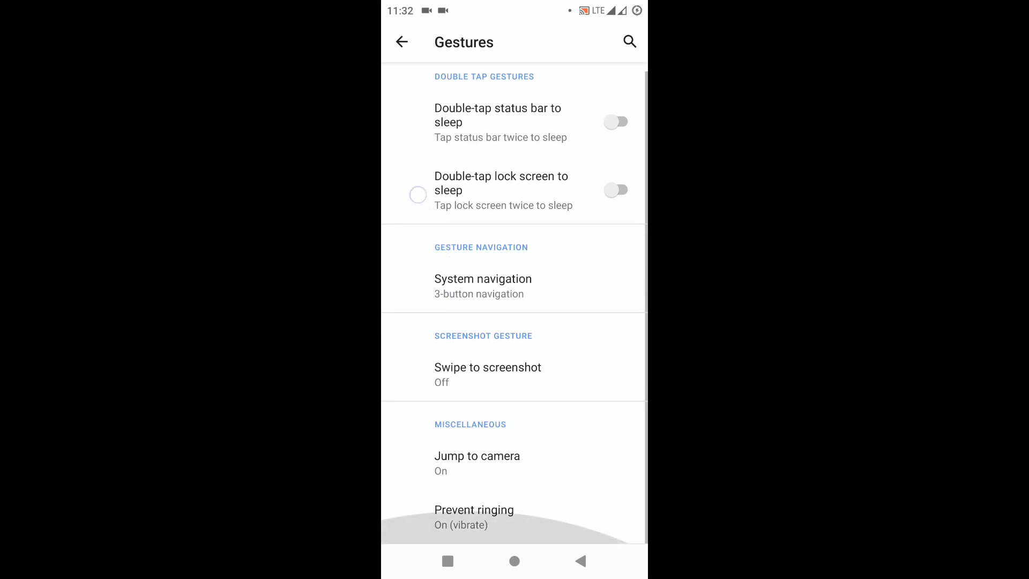
click(401, 41)
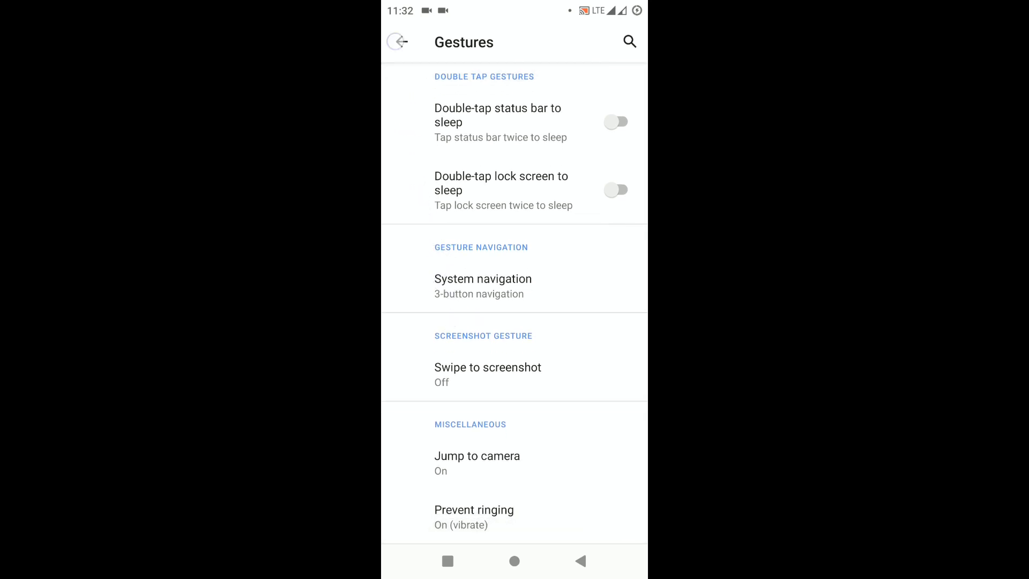
click(401, 42)
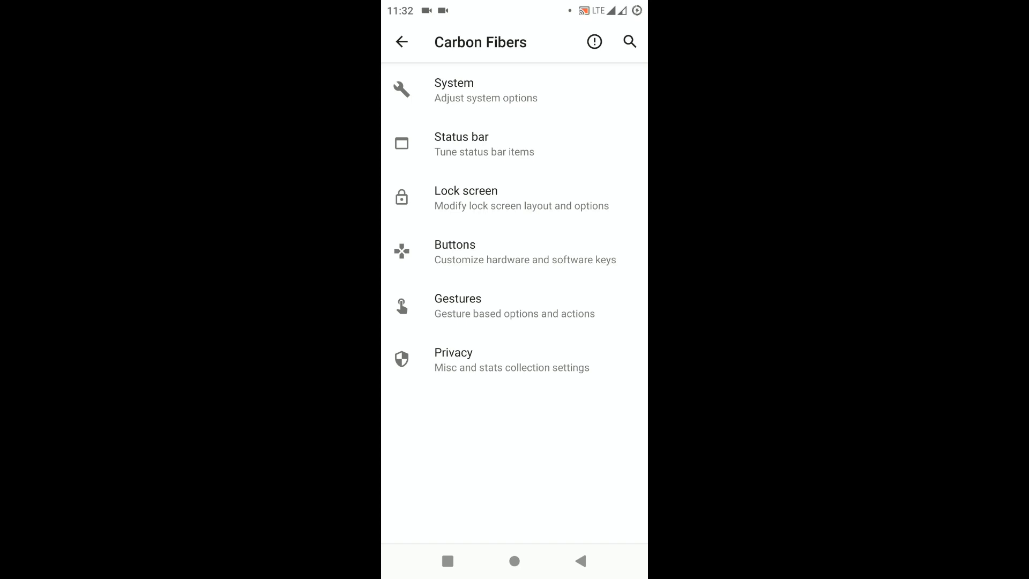
click(453, 360)
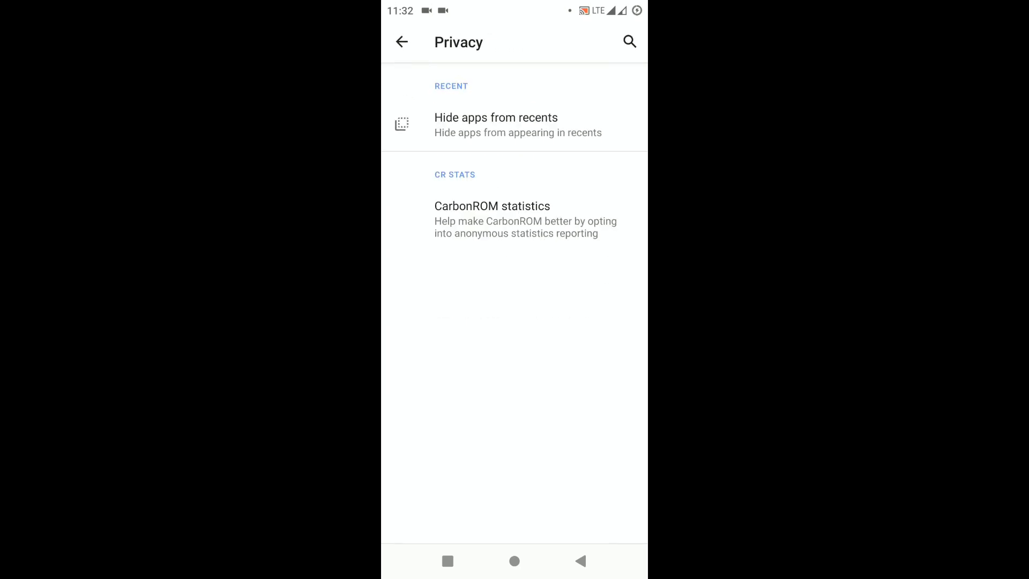
click(401, 42)
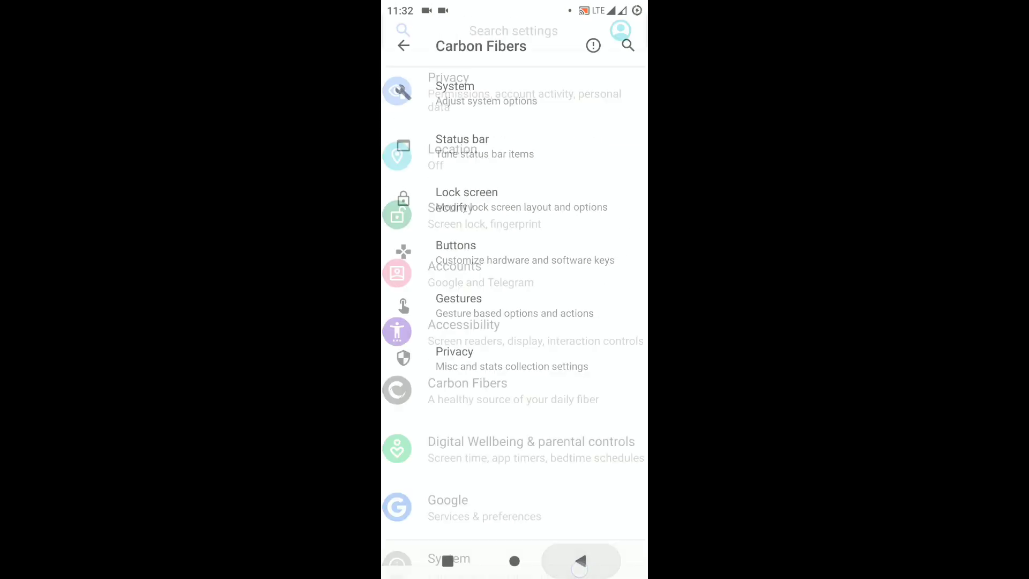
Step: Turn on the Dark theme tile in Quick Settings and close the panel
click(404, 45)
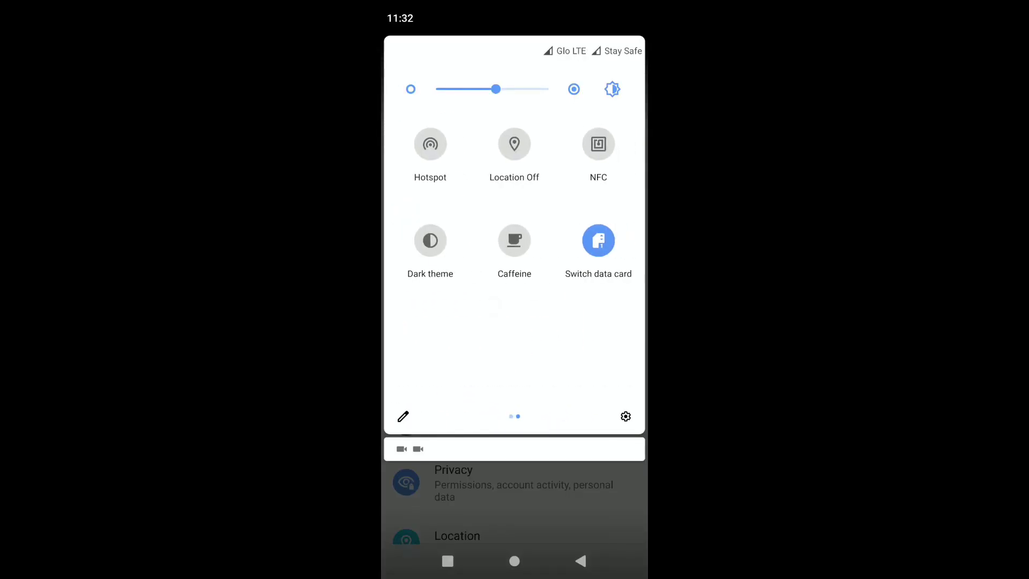
click(430, 241)
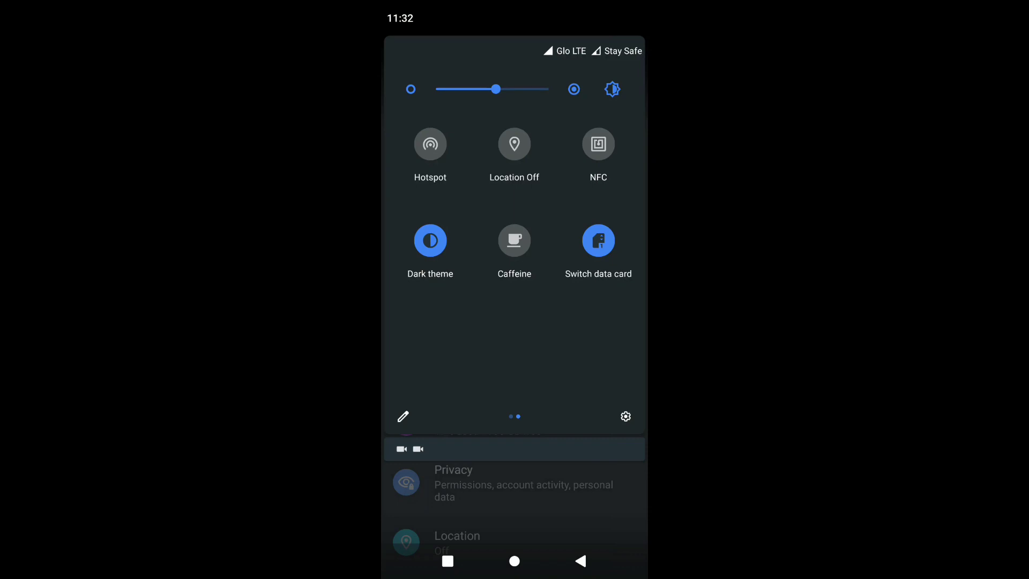
click(625, 415)
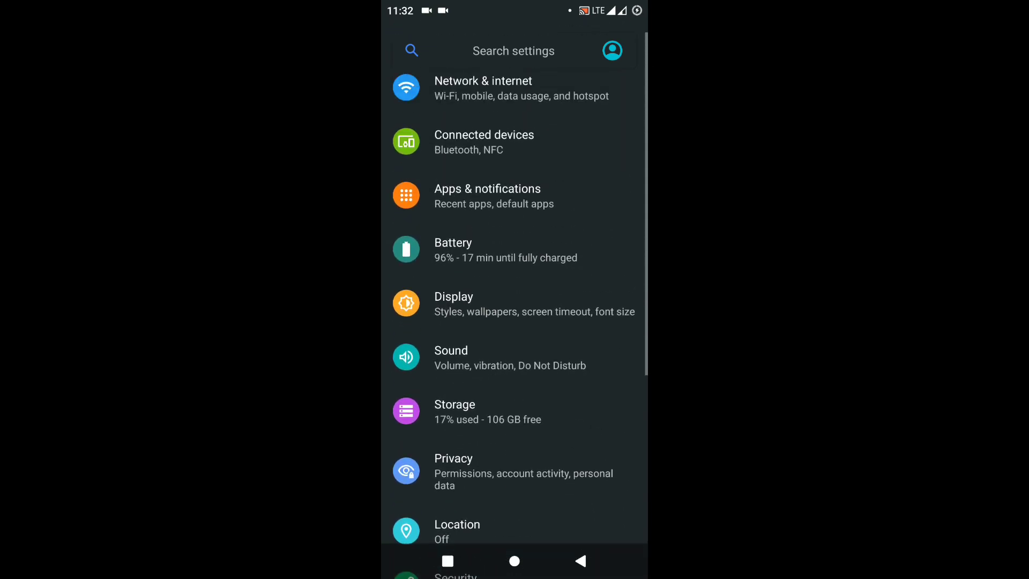
Step: Confirm Dark theme is on under Display > Theming
click(453, 296)
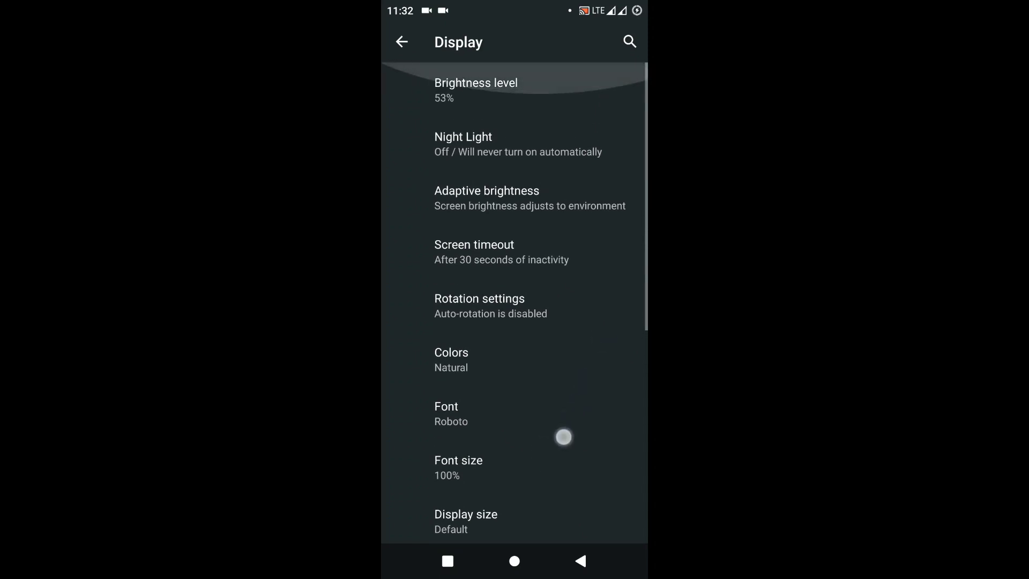
scroll(down, 3)
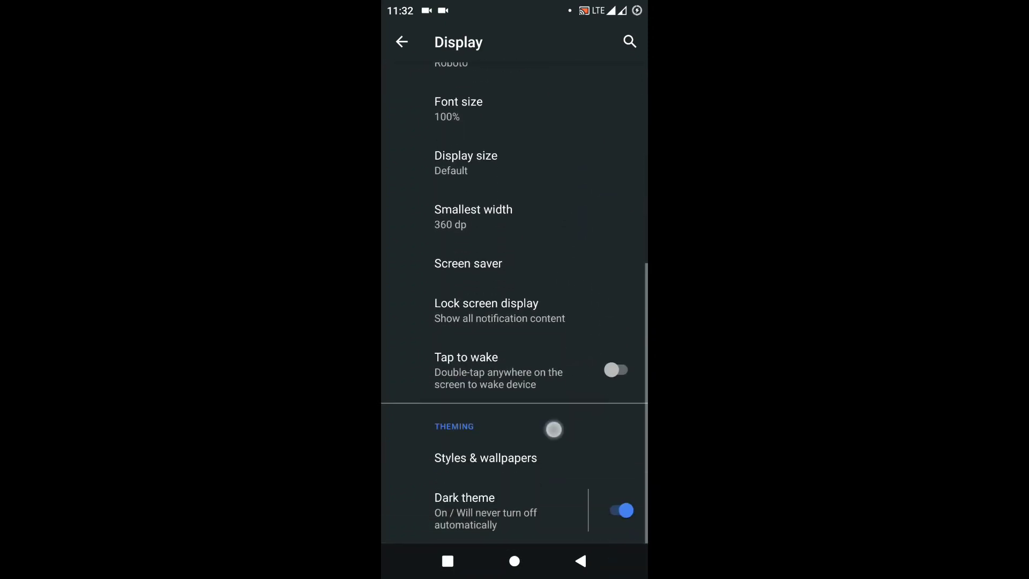
click(464, 498)
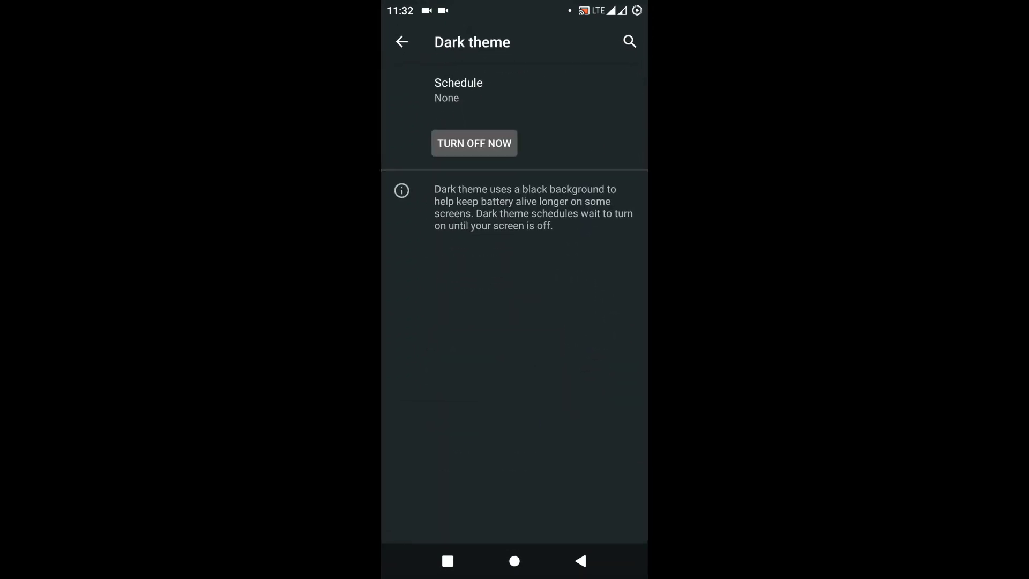
click(400, 42)
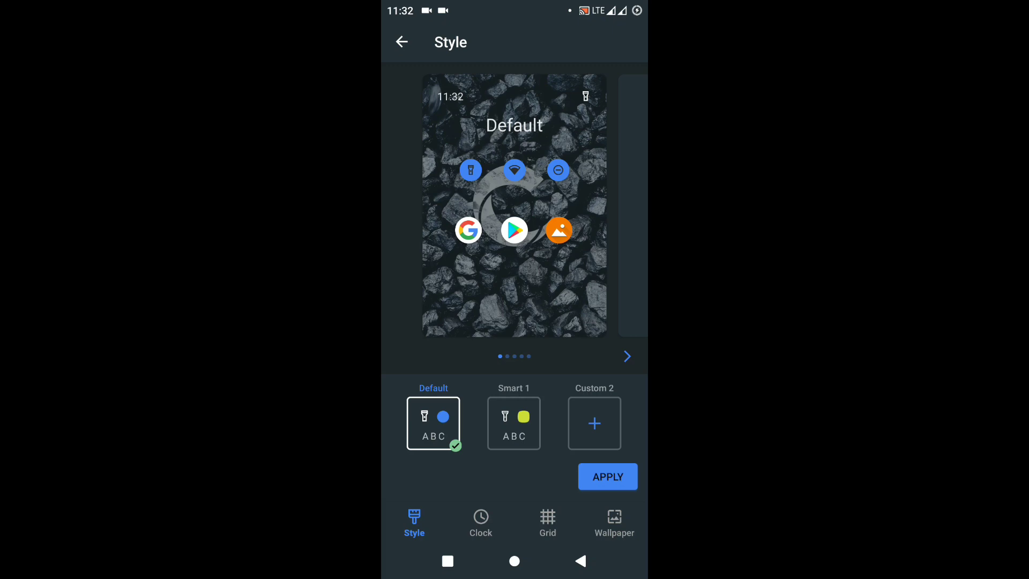
Step: Build a custom style named 'Review' with a lime accent and Nature primary colour
click(593, 423)
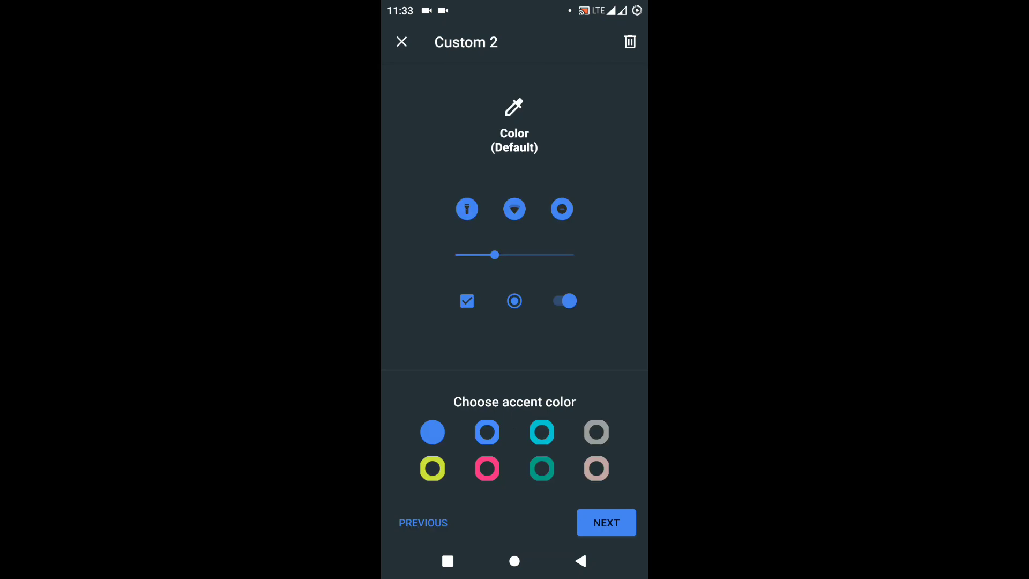
click(432, 468)
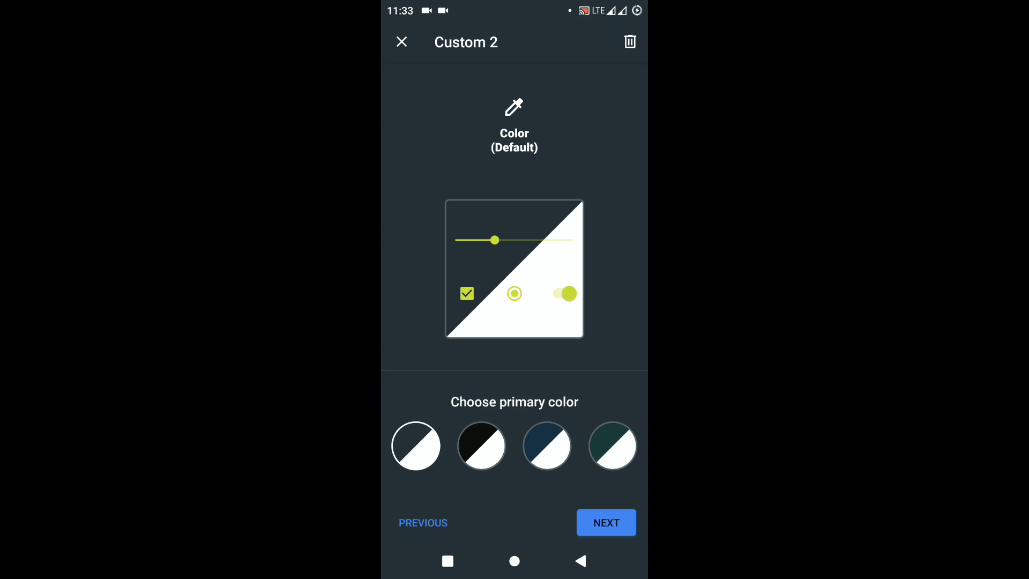
click(546, 445)
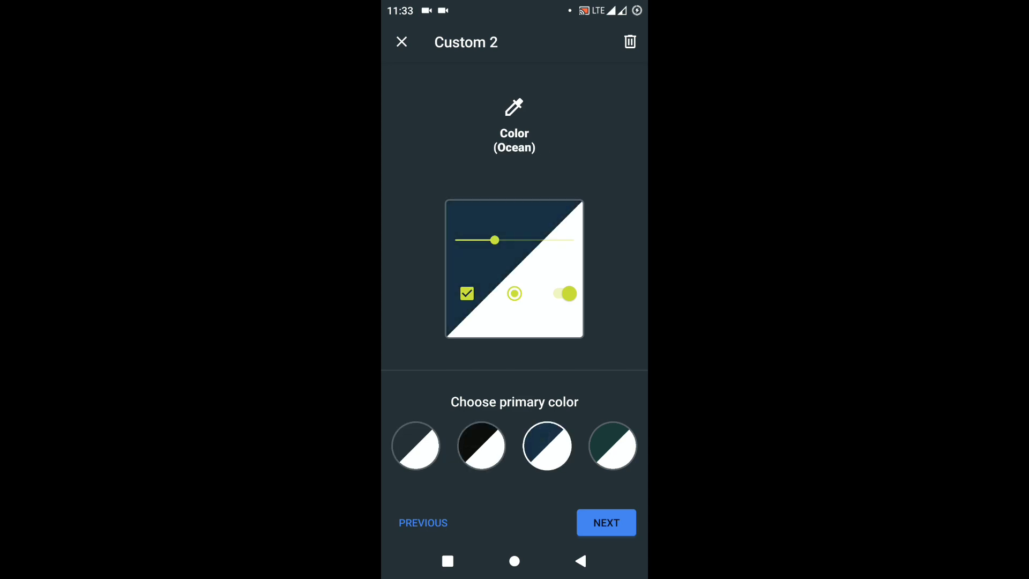
click(612, 446)
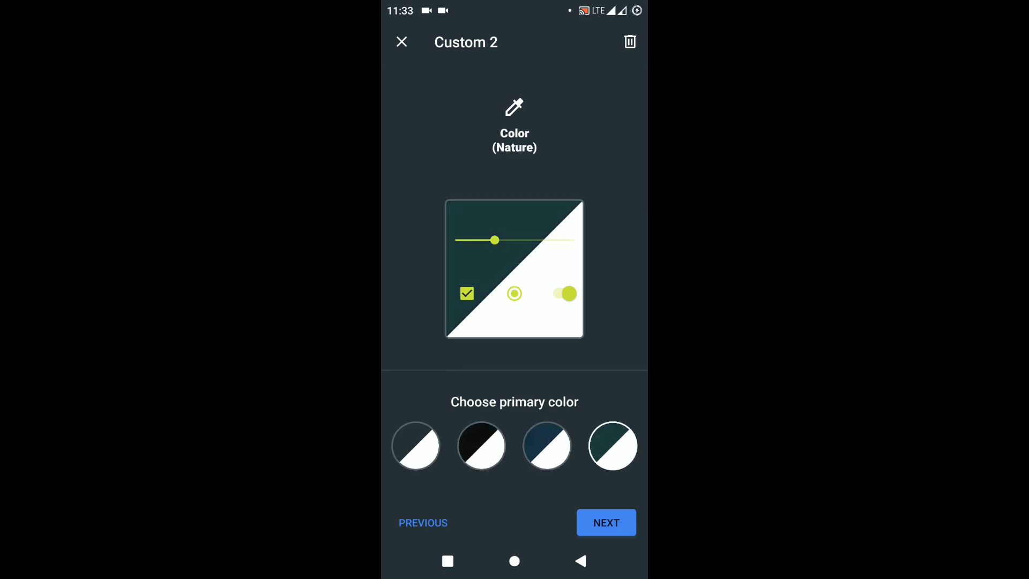
click(604, 522)
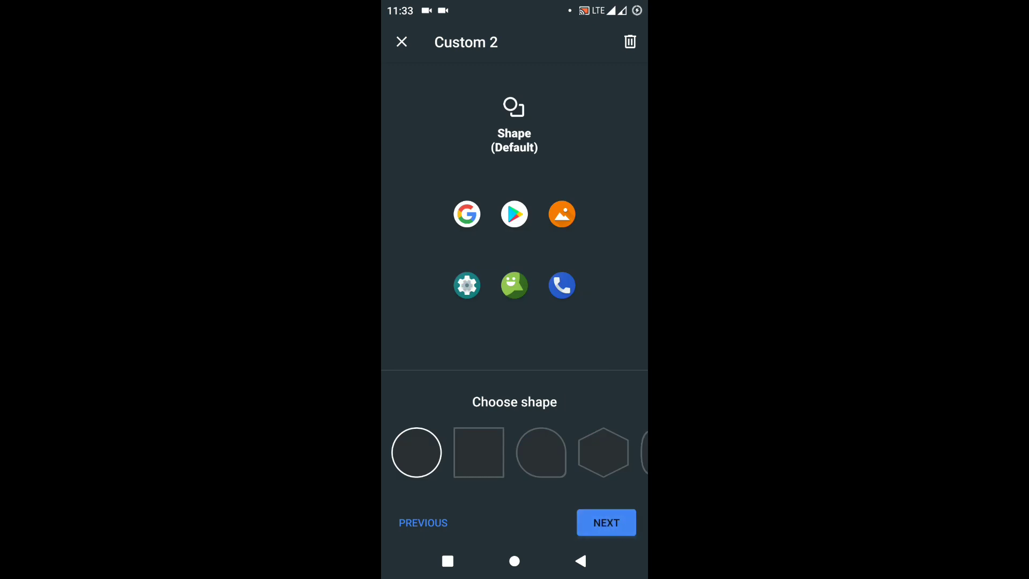
click(605, 522)
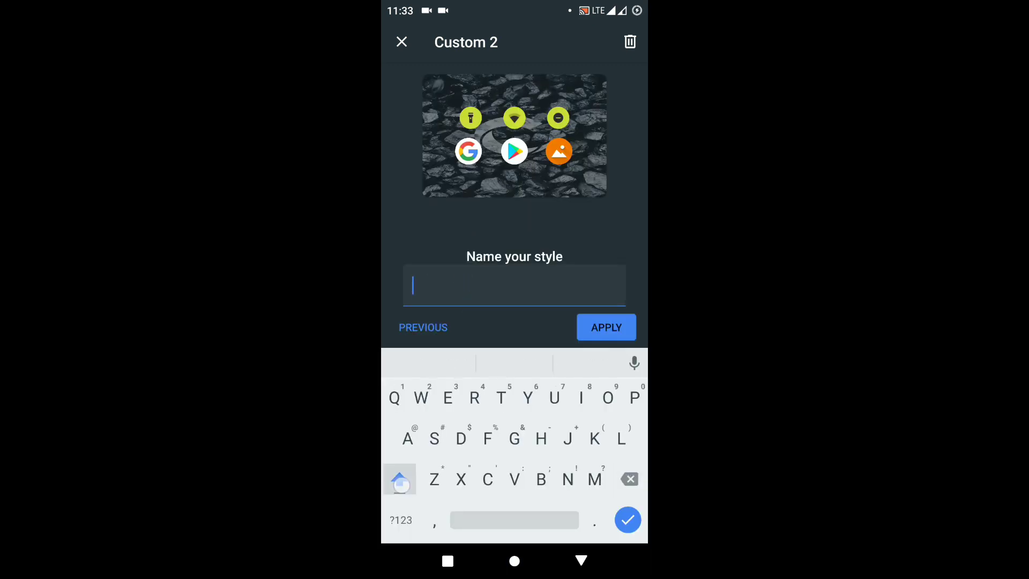
text(Review)
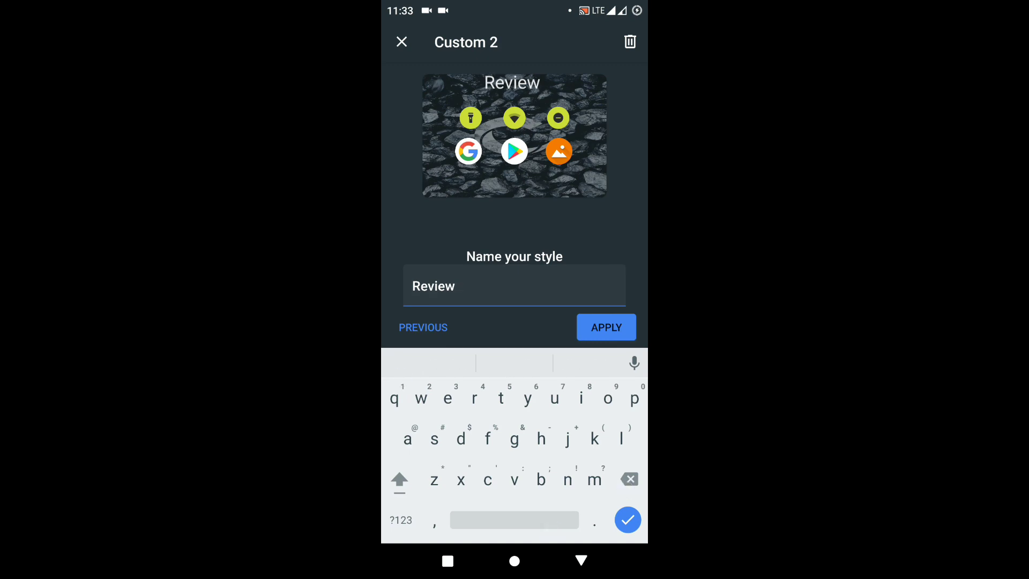
text(1)
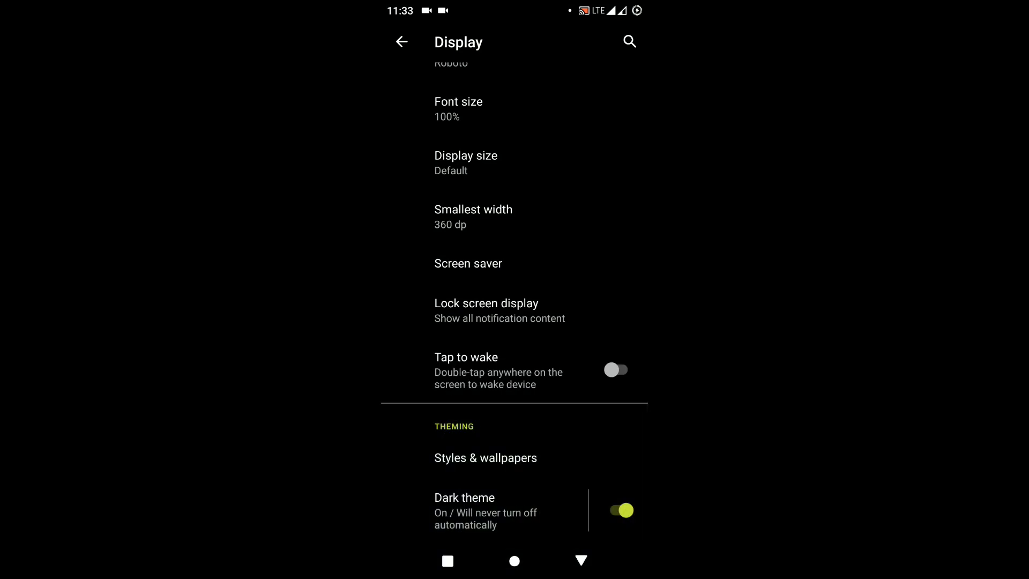
scroll(down, 3)
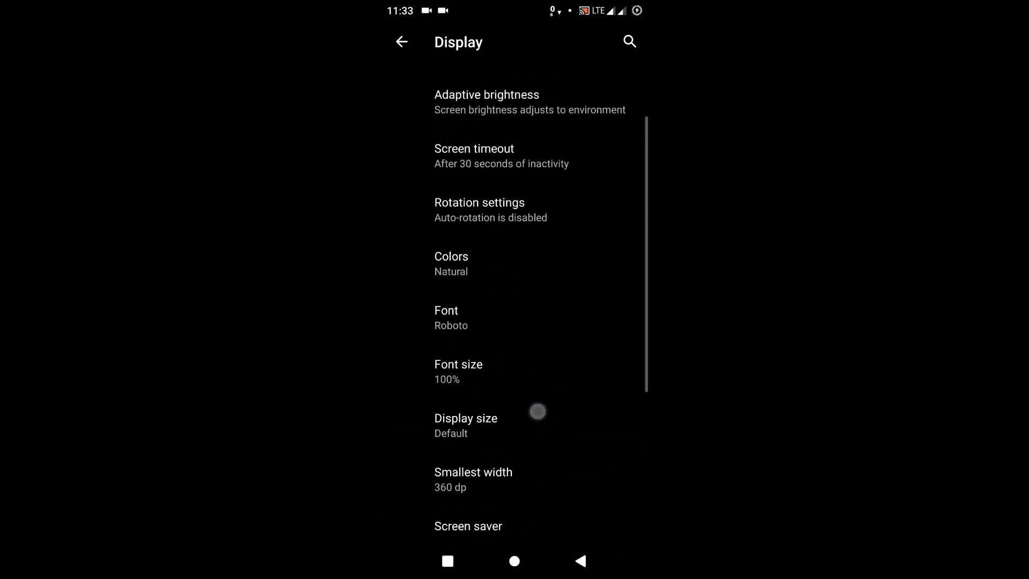
scroll(down, 3)
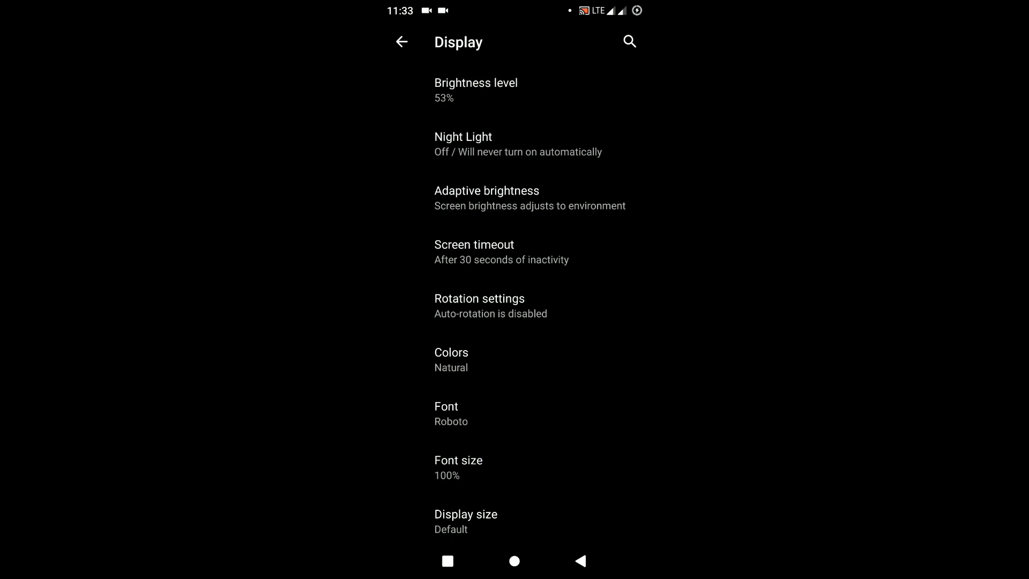
click(401, 42)
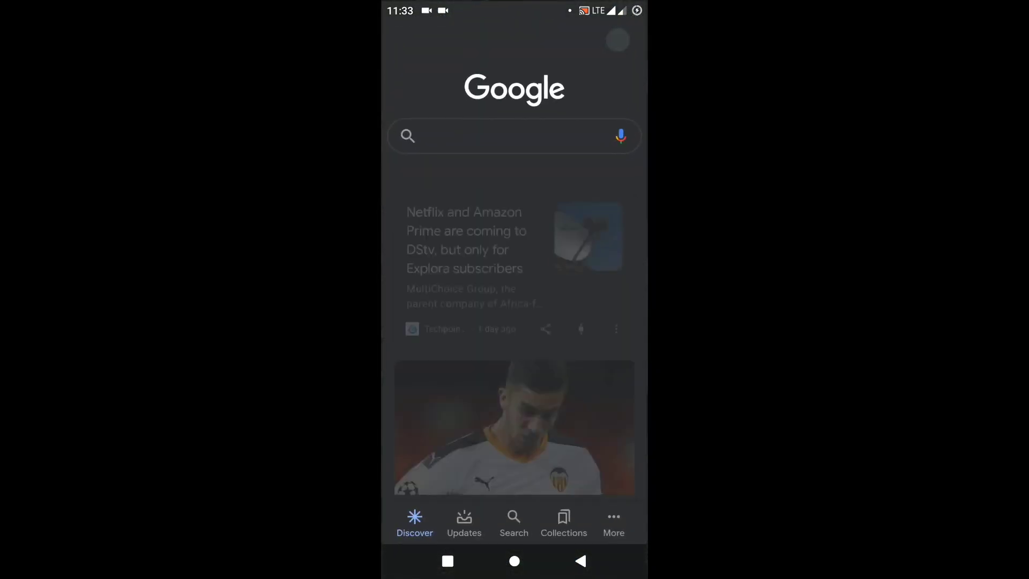
Step: Bring up the Google Discover feed in its dark appearance
scroll(down, 3)
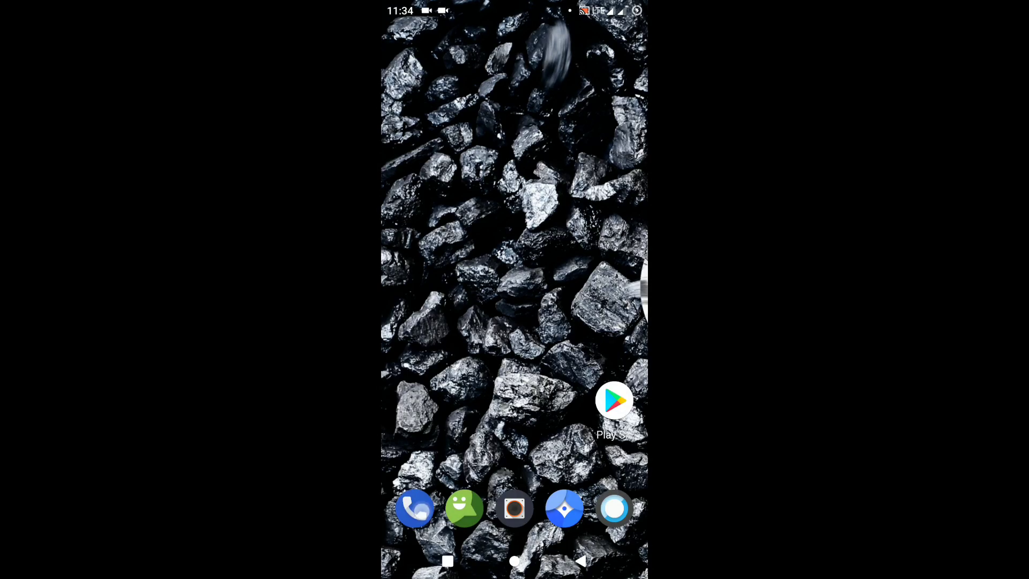
click(415, 509)
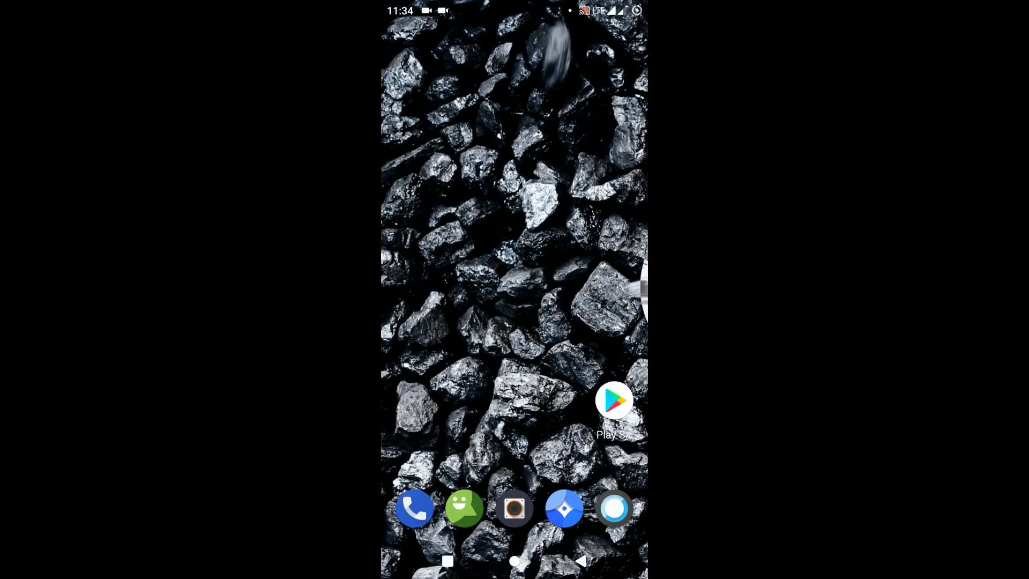
scroll(up, 3)
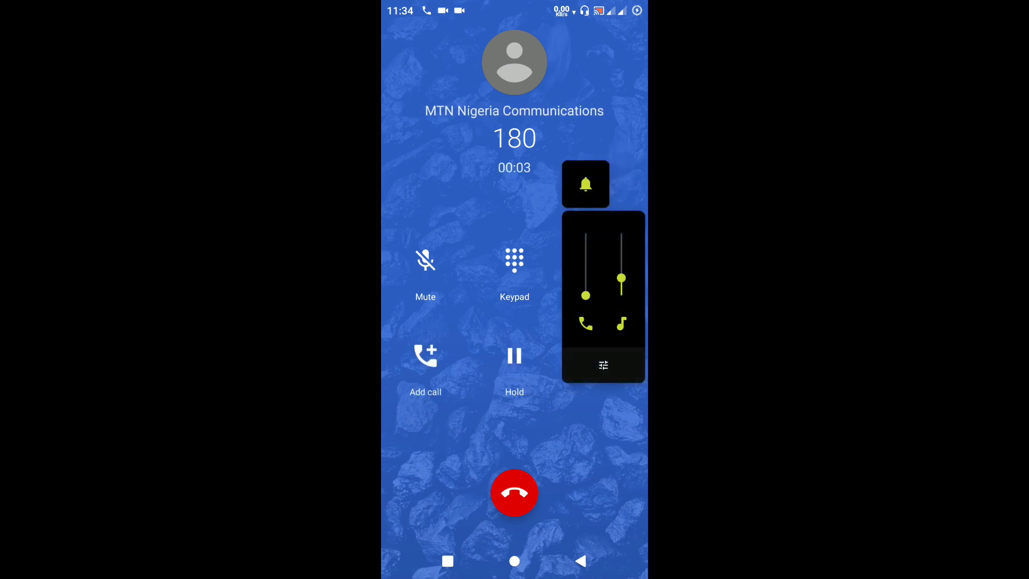
Step: Raise the call volume, switch the call to 180 to speaker, and hang up
drag(584, 295, 584, 264)
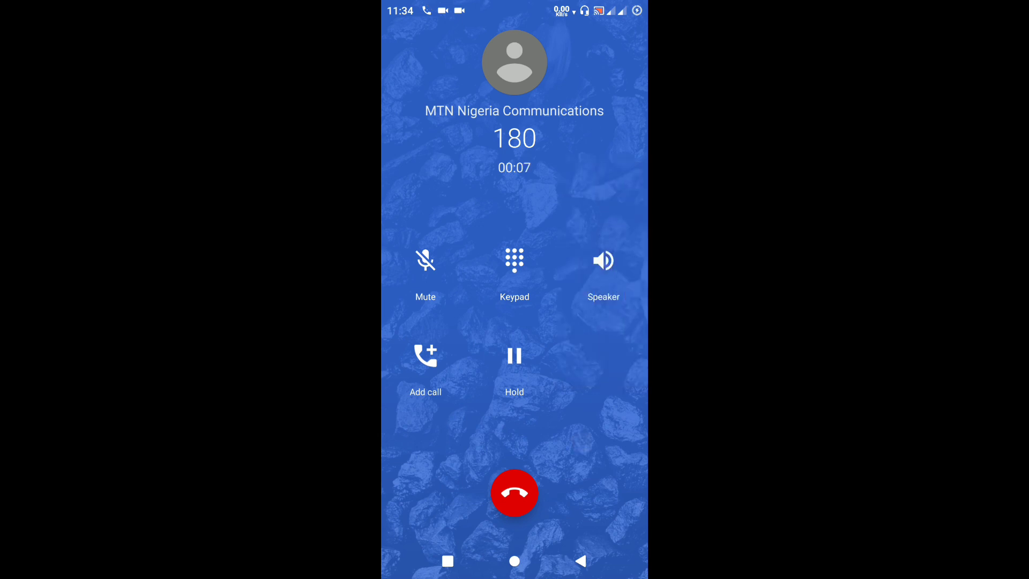
click(603, 260)
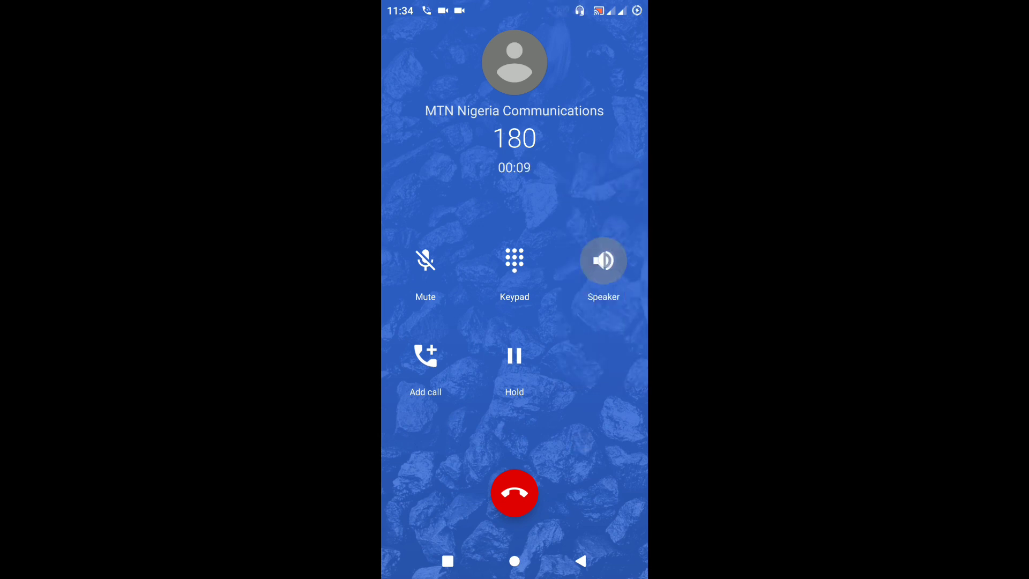
click(514, 493)
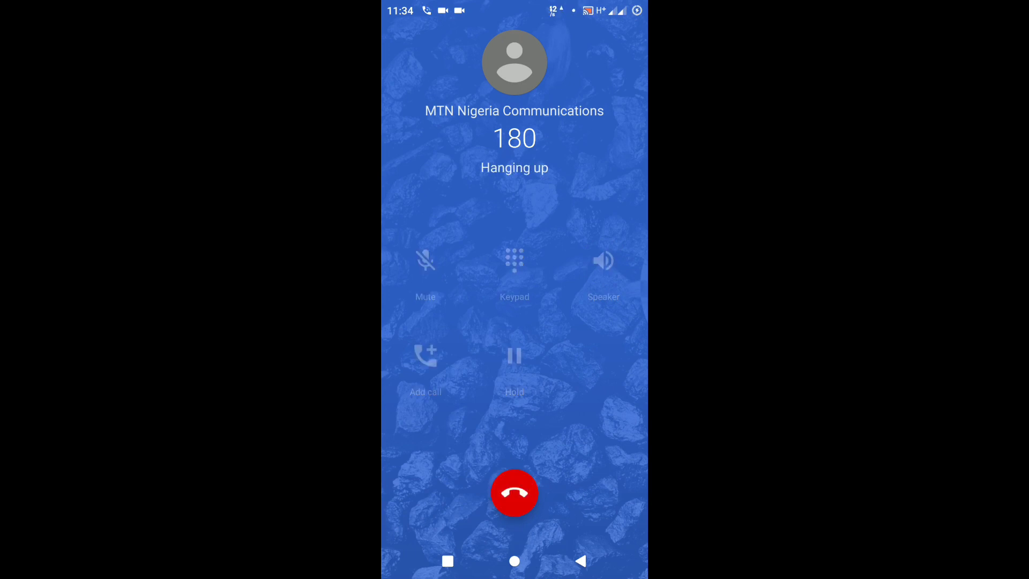
click(515, 494)
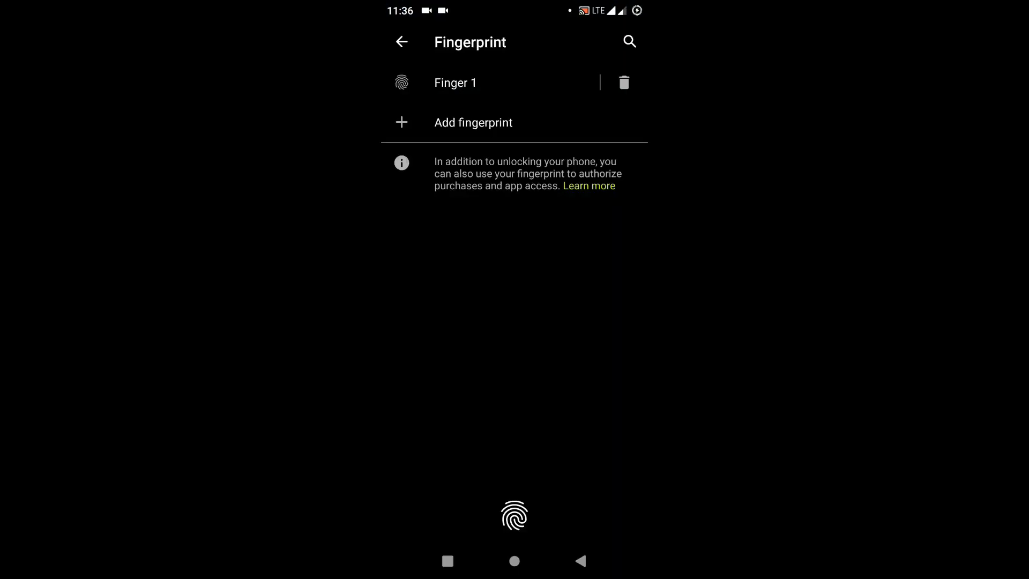
Step: Add a second fingerprint next to Finger 1 by capturing it on the sensor
click(473, 123)
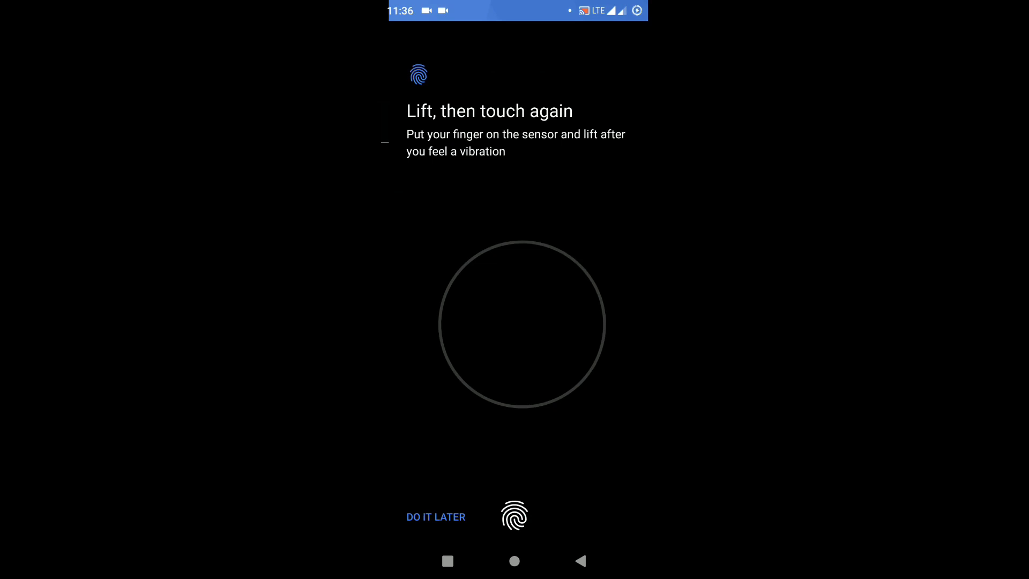
click(515, 515)
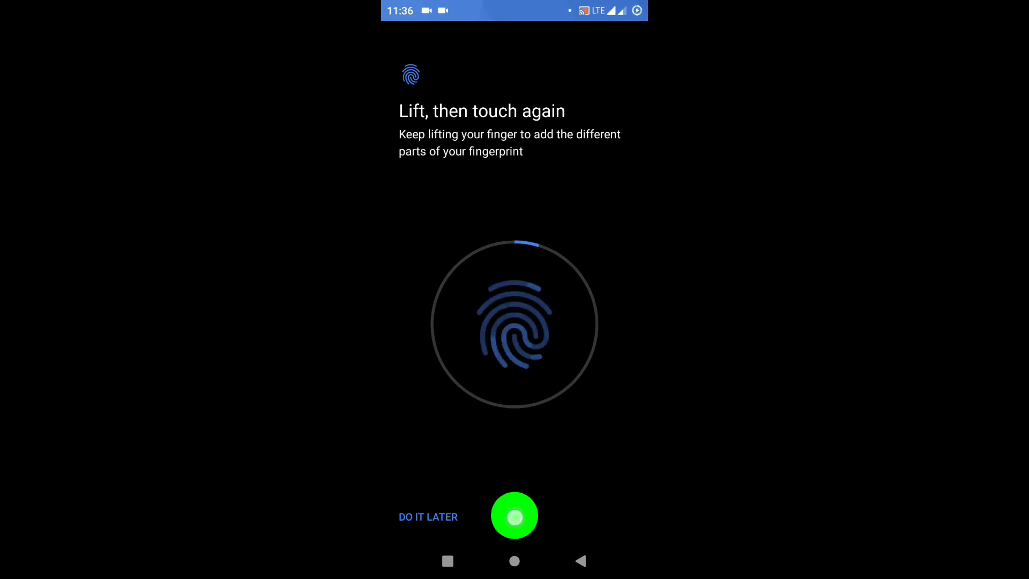
click(514, 517)
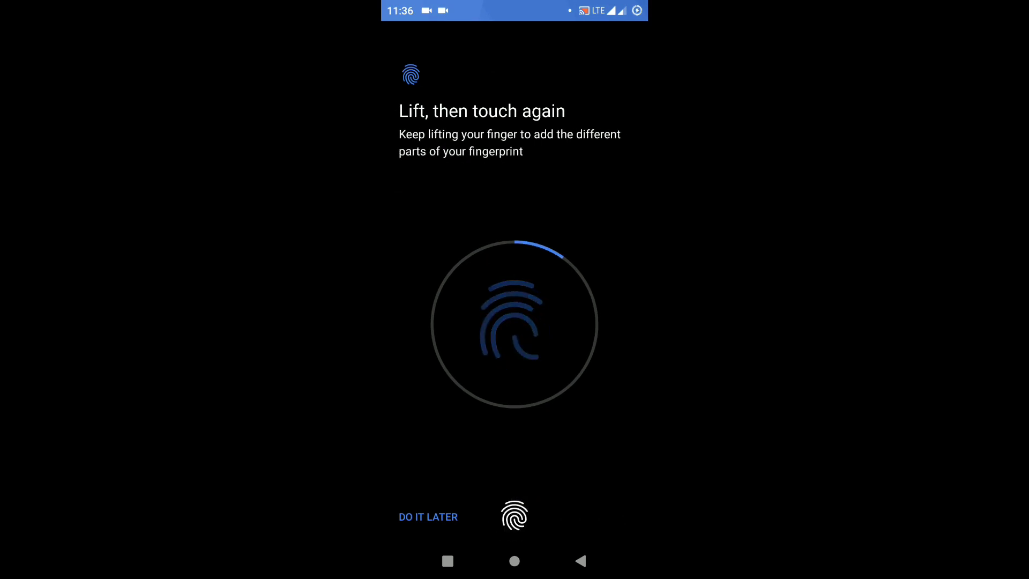
click(514, 514)
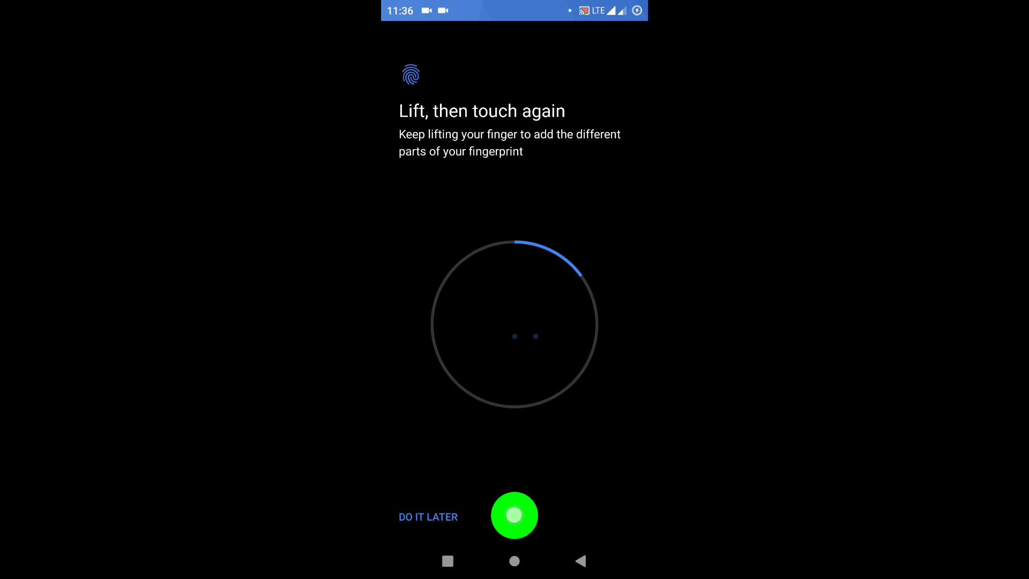
click(514, 324)
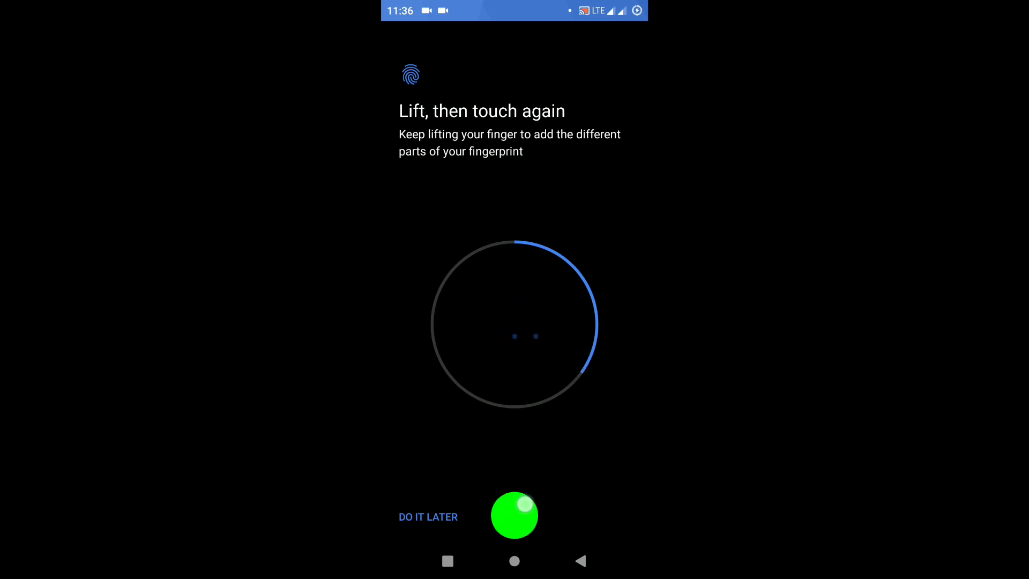
click(514, 336)
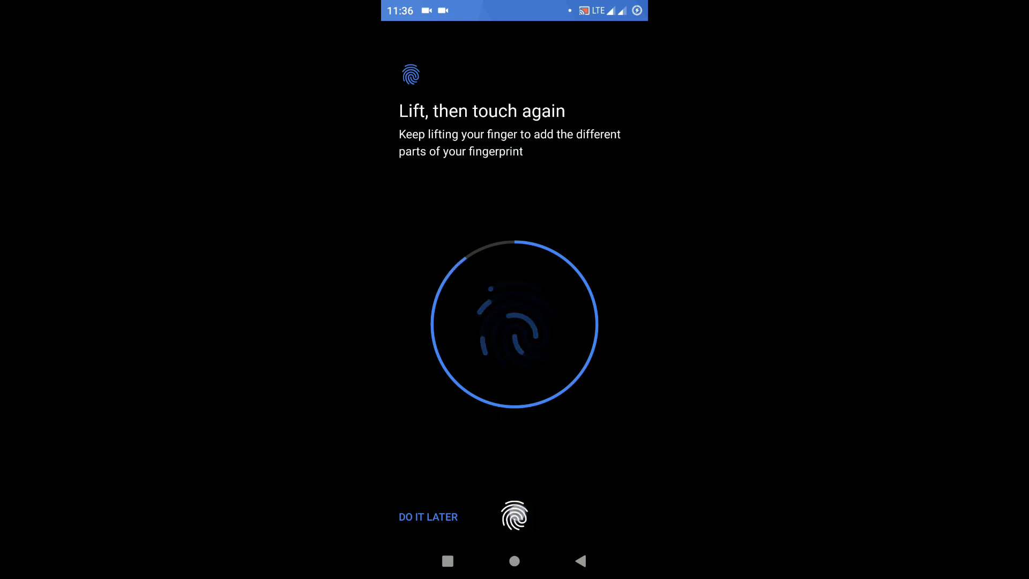
click(515, 515)
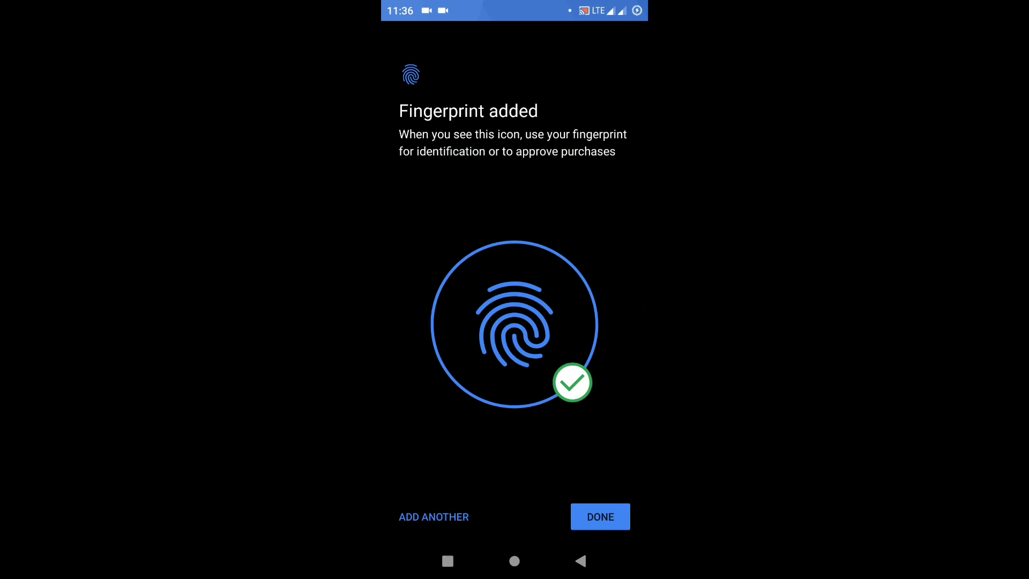
click(599, 516)
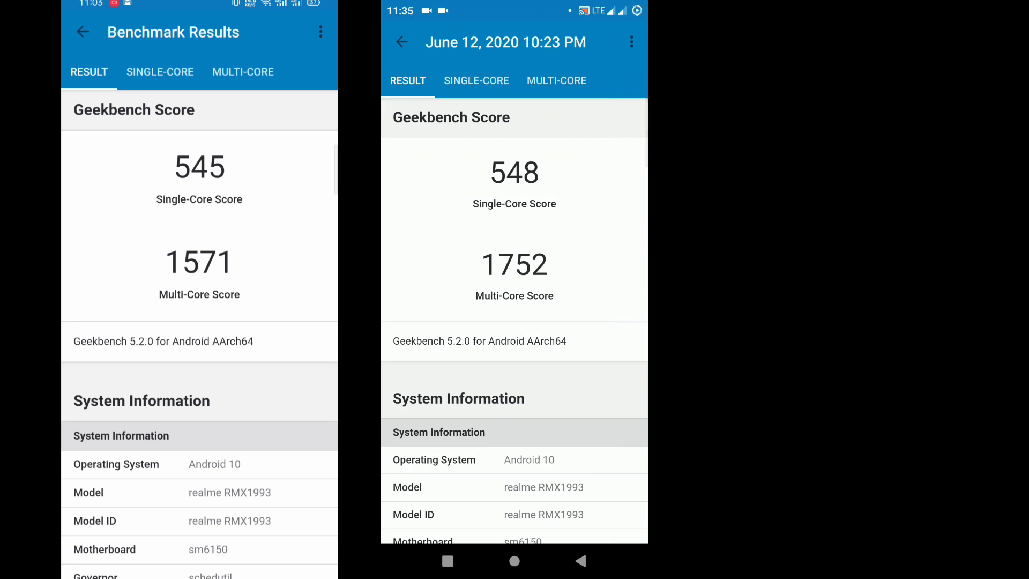
Step: Review Geekbench 548/1752 and AnTuTu 265007 breakdown (CPU 95354, GPU 69718)
scroll(down, 3)
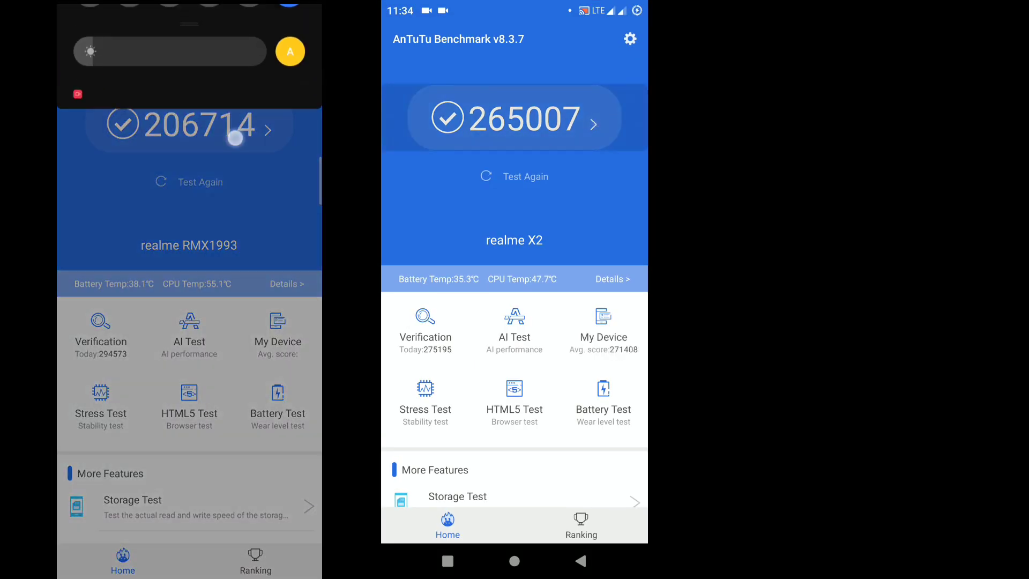
click(514, 119)
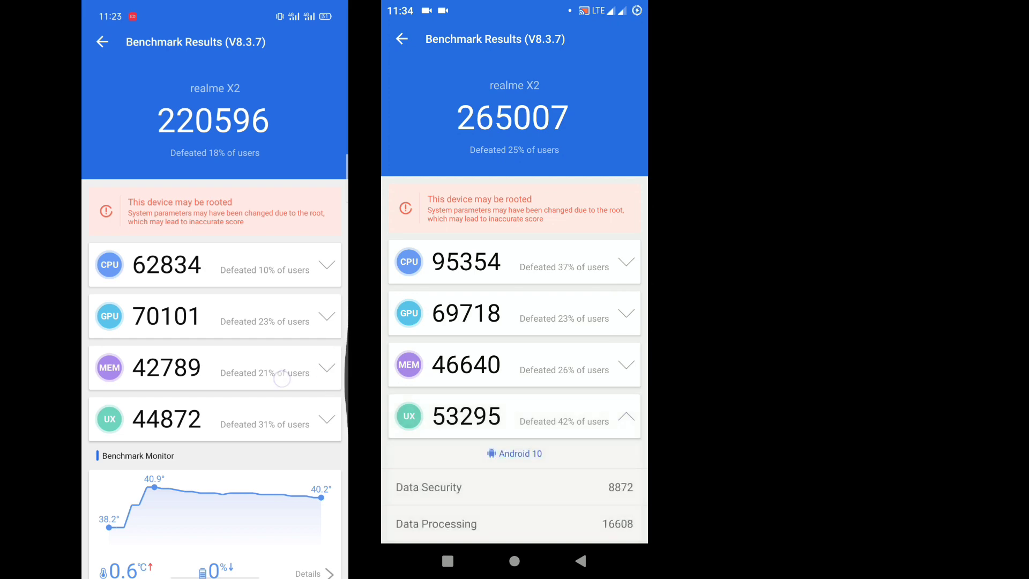
click(103, 41)
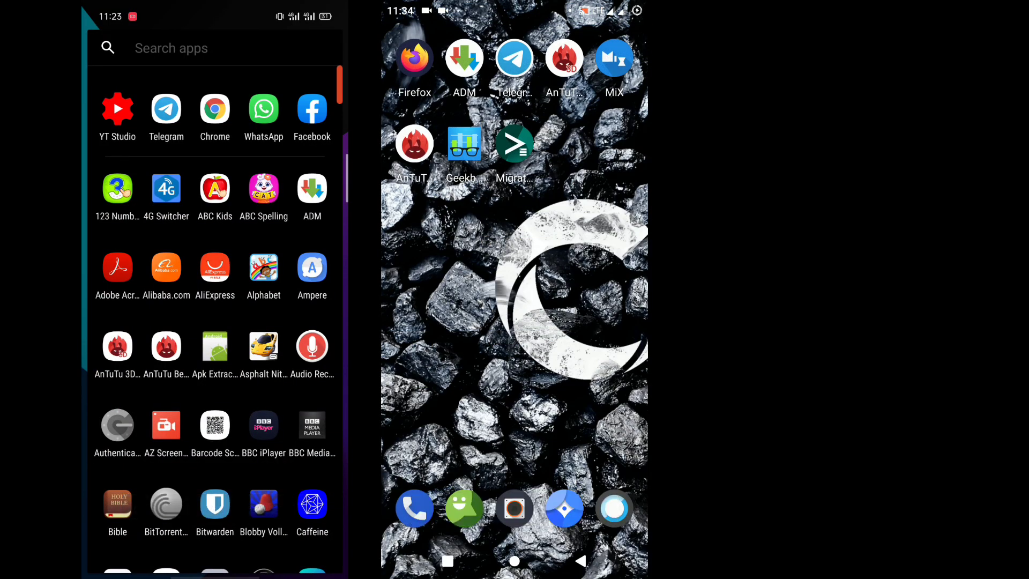
Step: Launch GFX Tool from the home screen
click(263, 347)
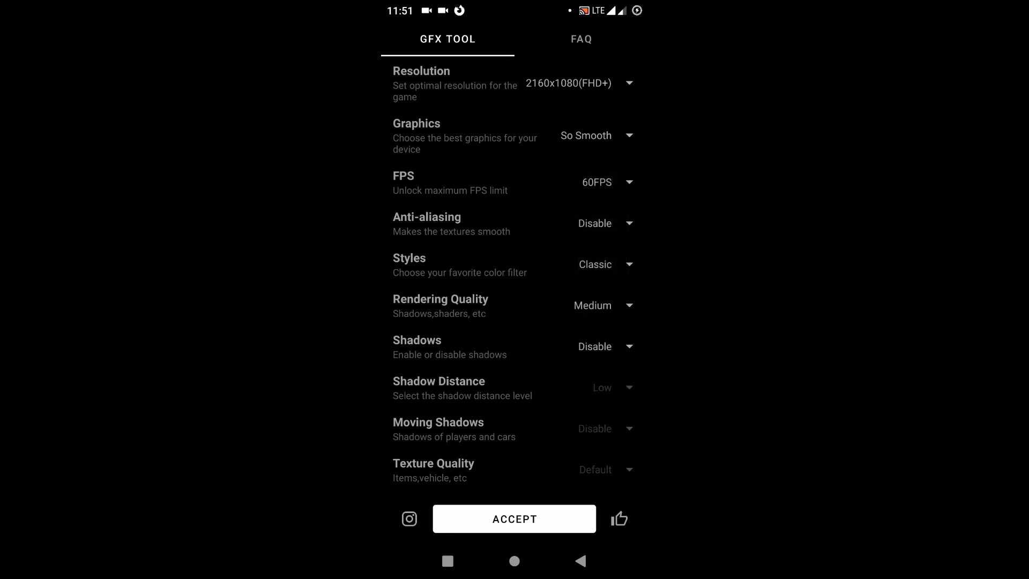
Step: Set GFX Tool Rendering Quality to High and accept the settings
click(602, 305)
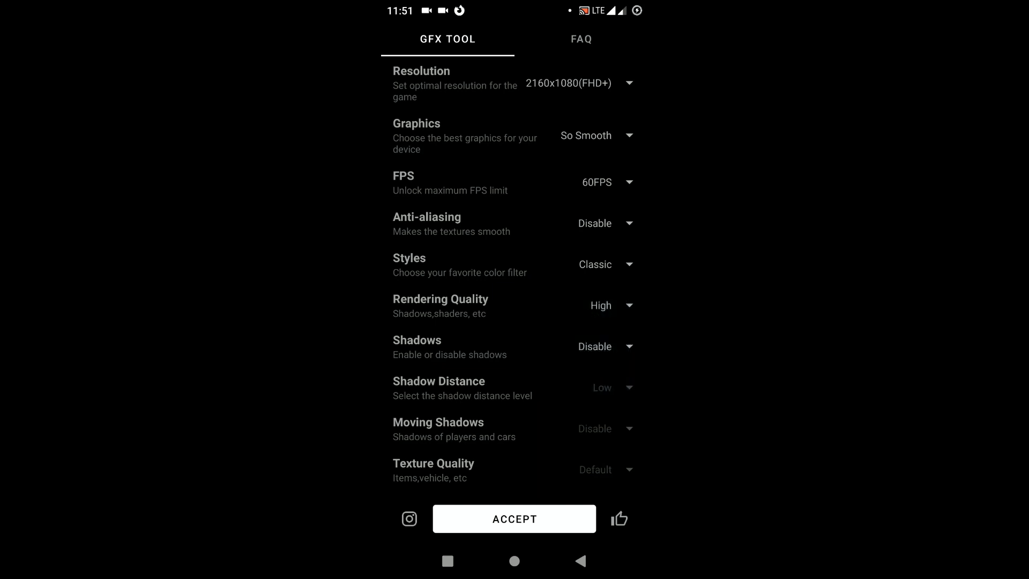
scroll(down, 3)
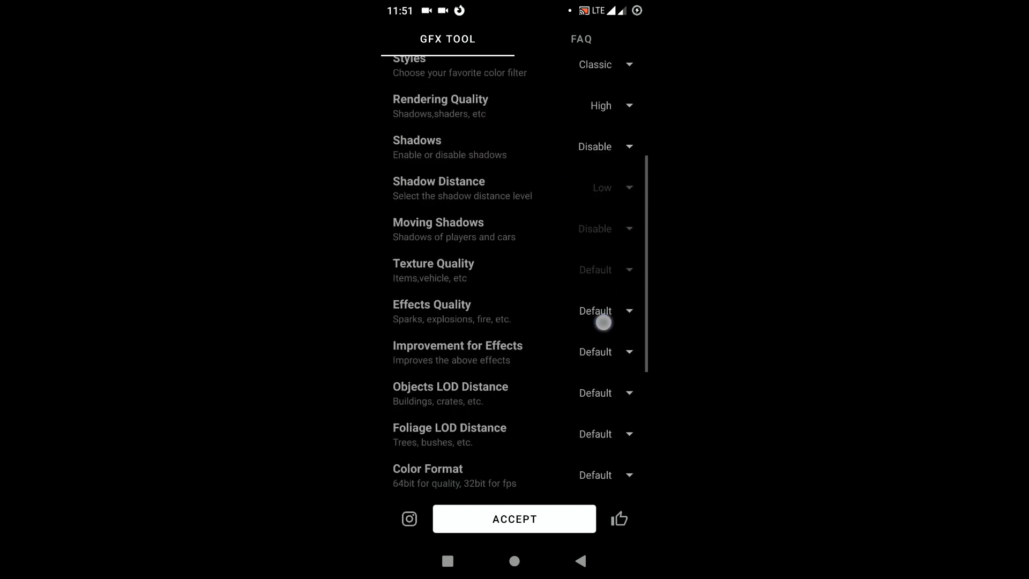
click(514, 518)
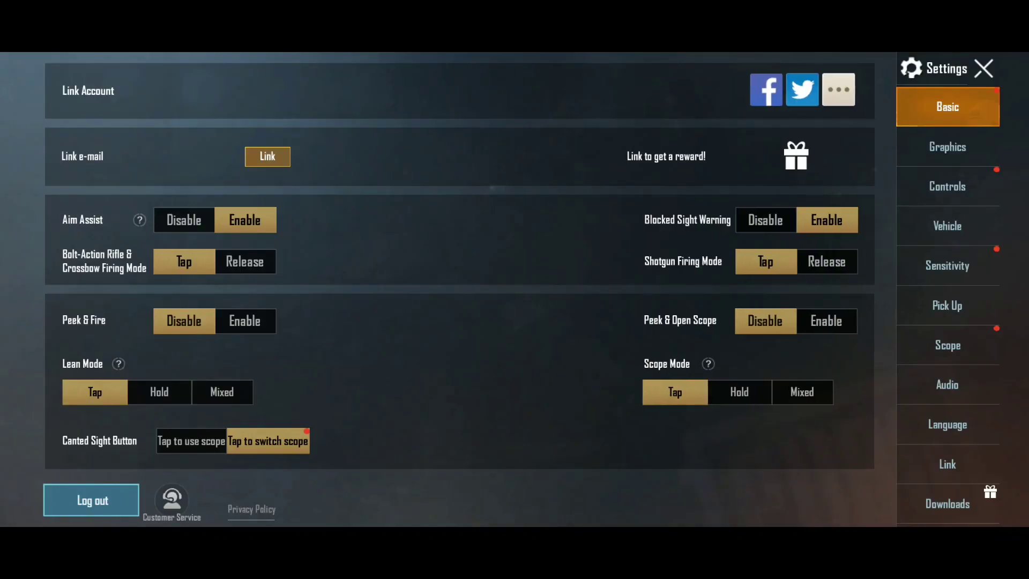
Step: Confirm PUBG graphics are Smooth with Extreme frame rate, then close Settings
click(947, 146)
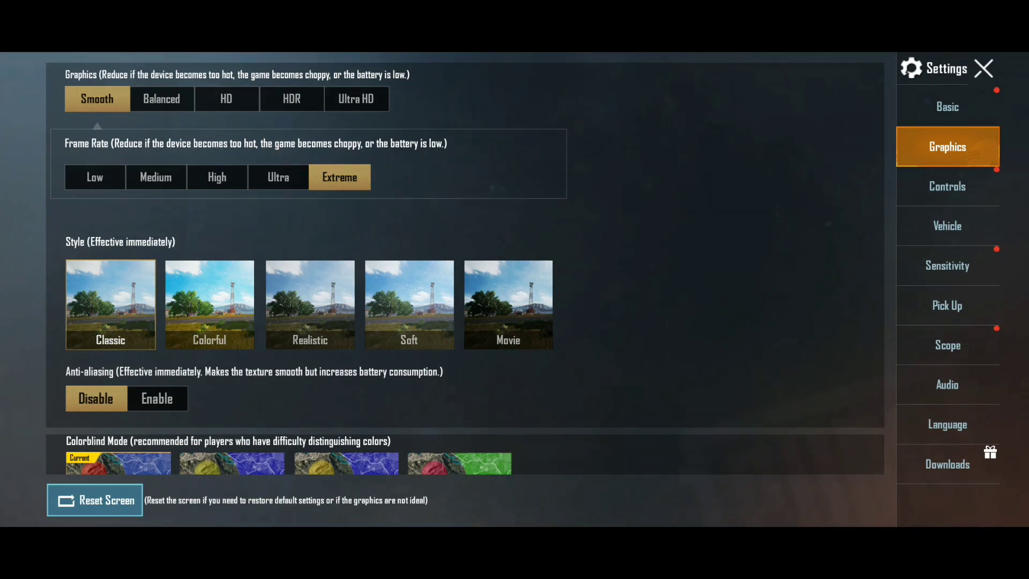
click(983, 68)
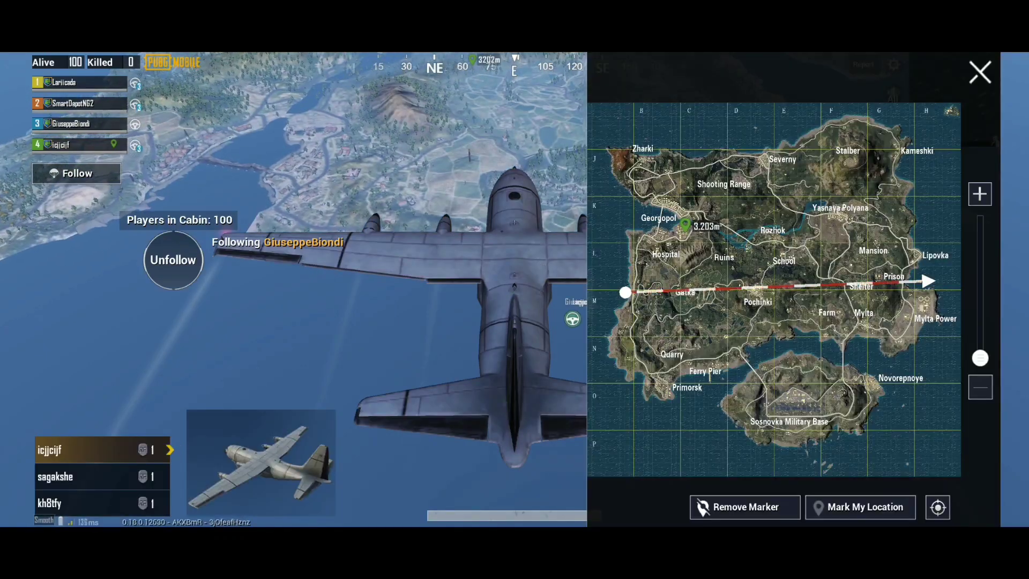
Step: Jump from the plane into town, land and open the house door
click(979, 72)
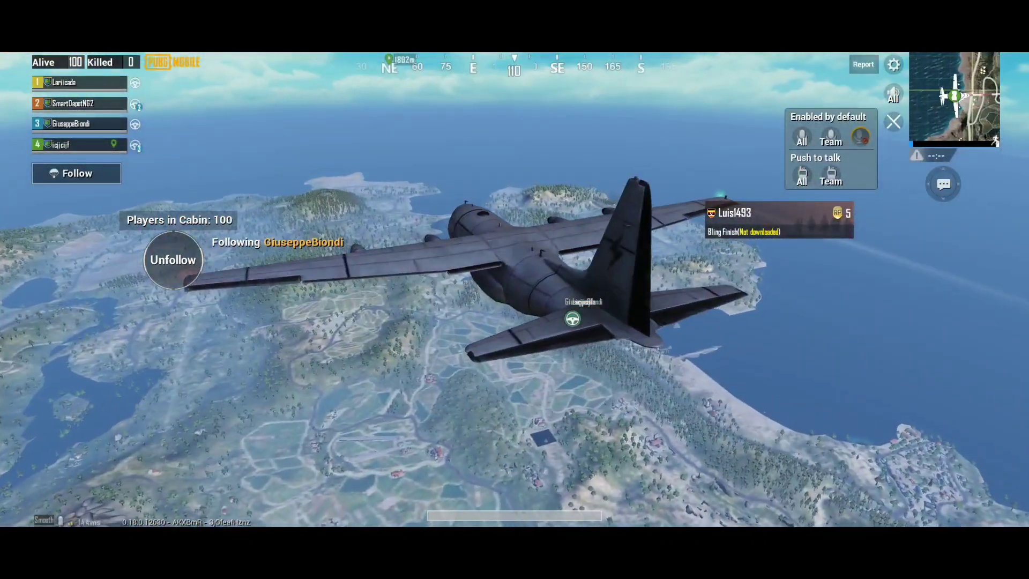
click(173, 260)
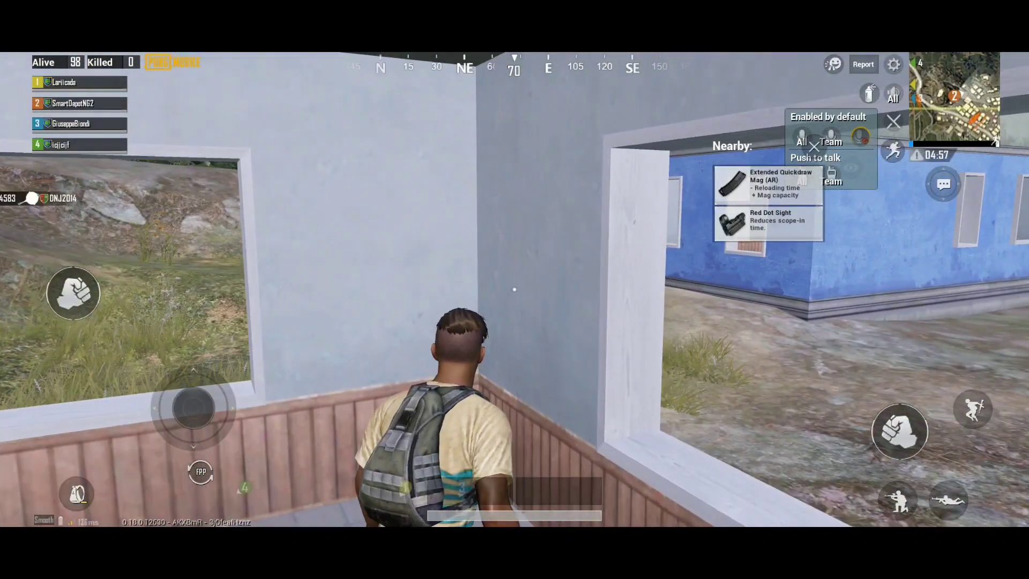
click(731, 224)
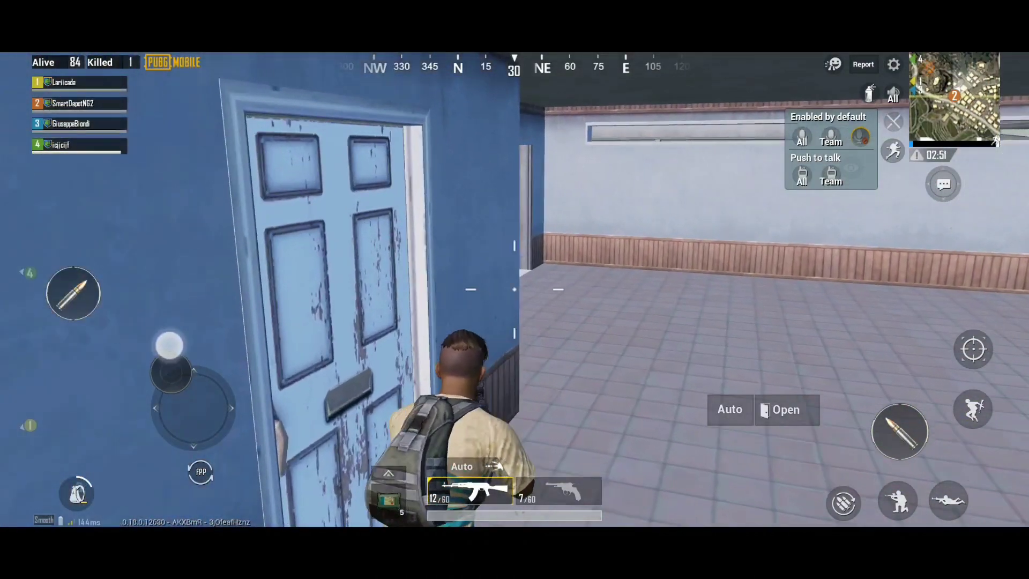
click(785, 409)
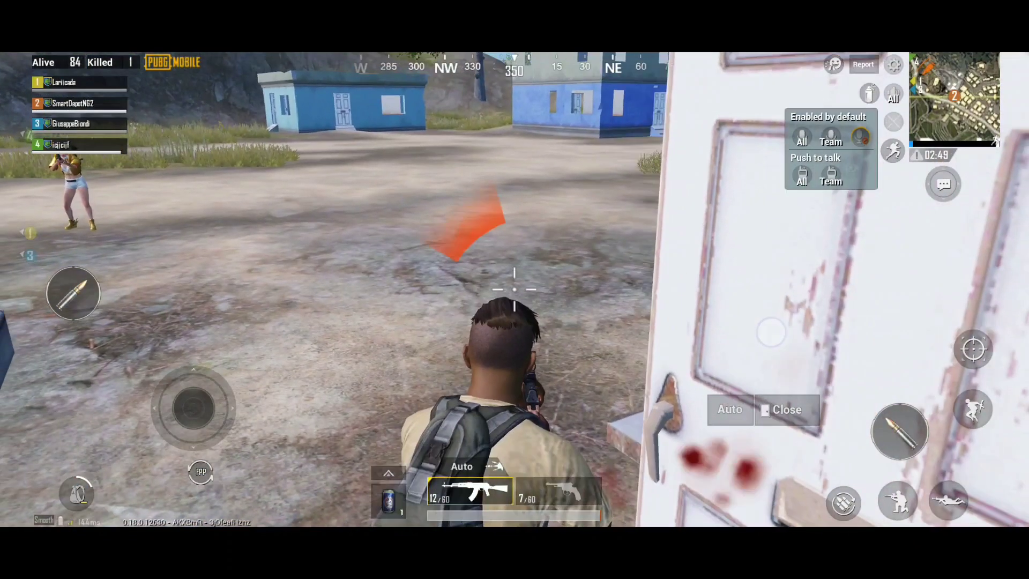